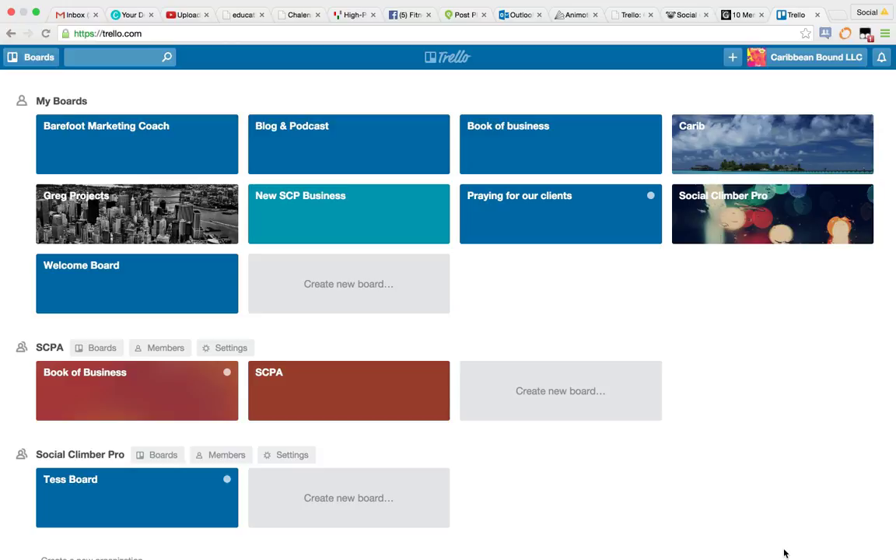
mouse_move(308, 307)
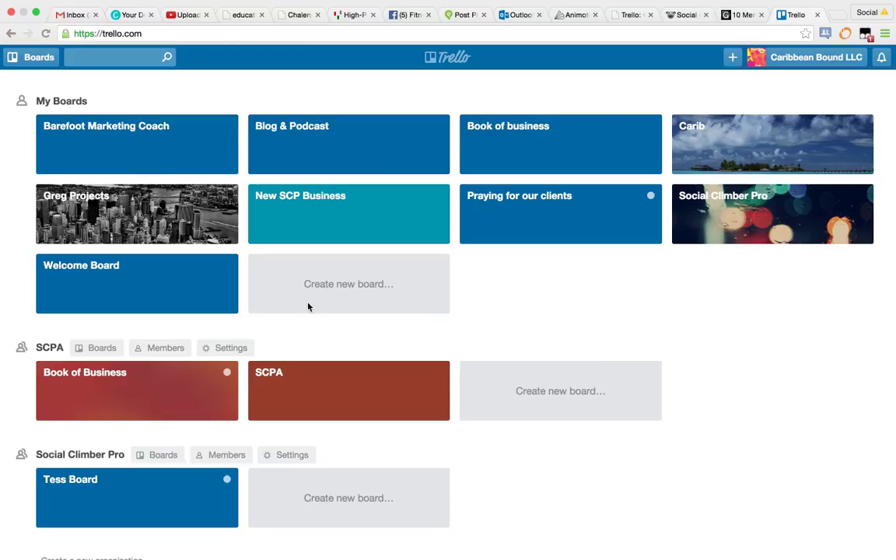
mouse_move(305, 257)
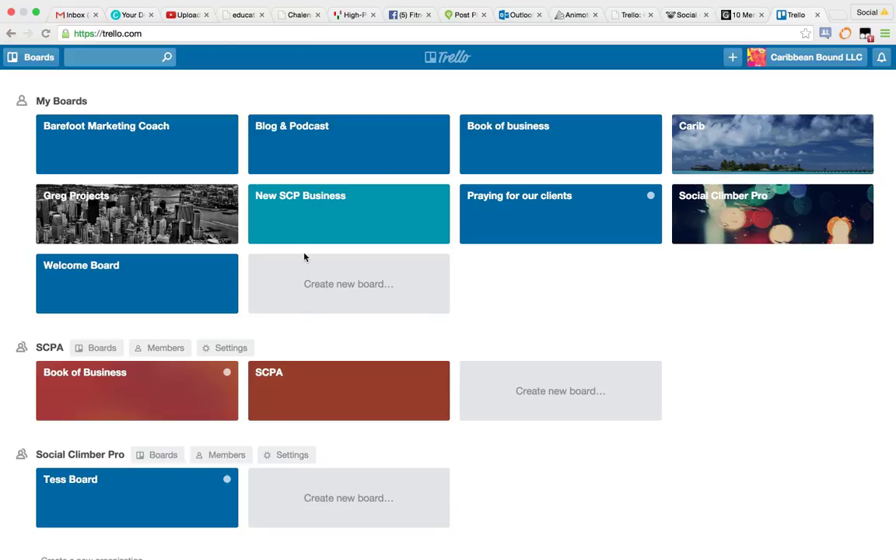
mouse_move(126, 153)
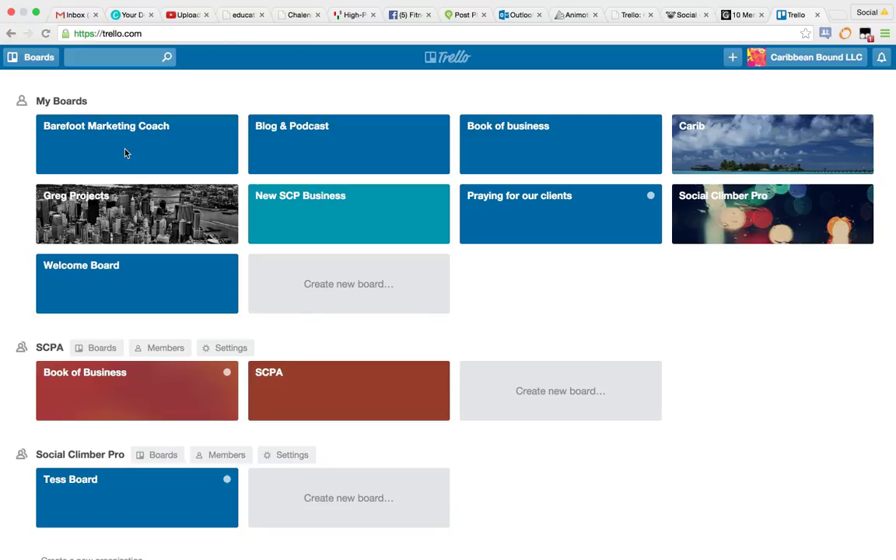
mouse_move(115, 225)
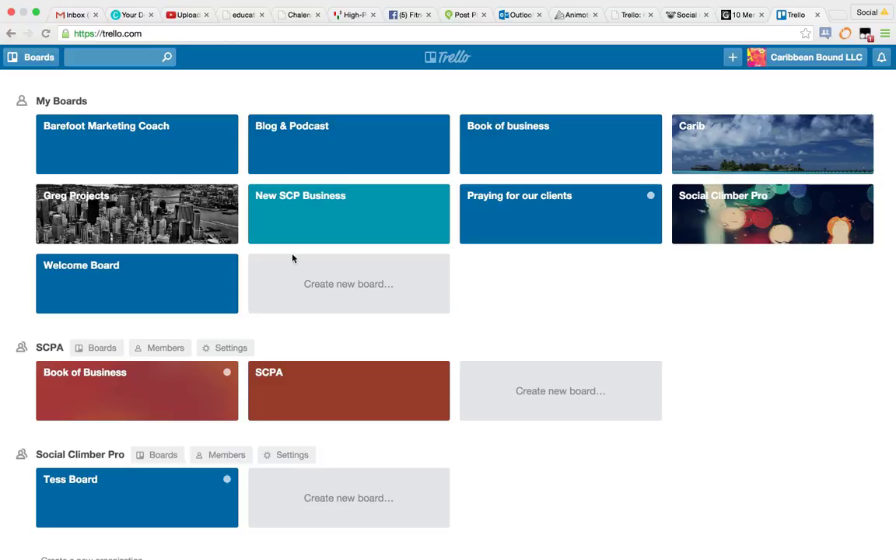
mouse_move(362, 411)
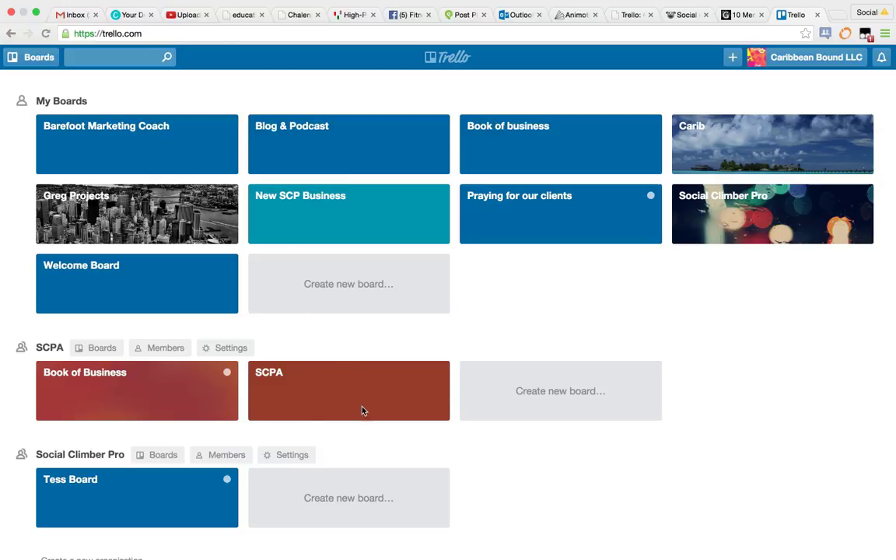
mouse_move(120, 397)
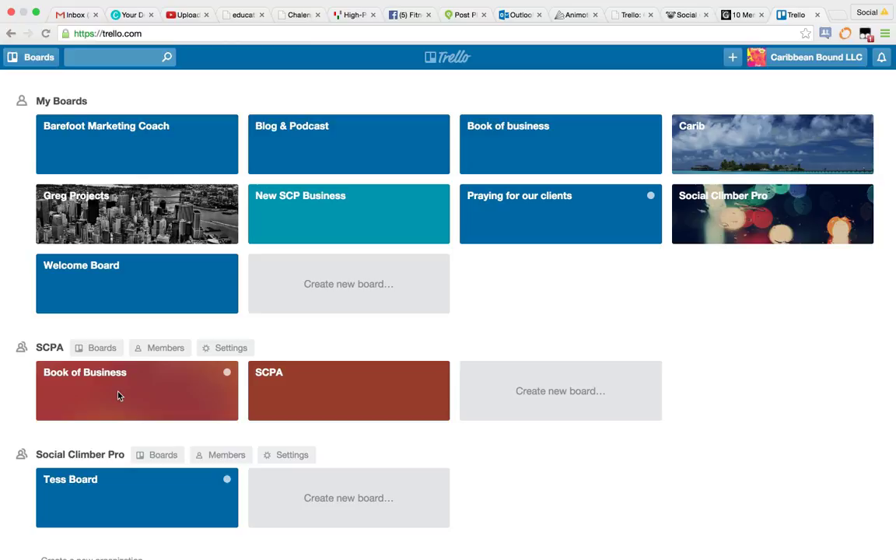
mouse_move(118, 385)
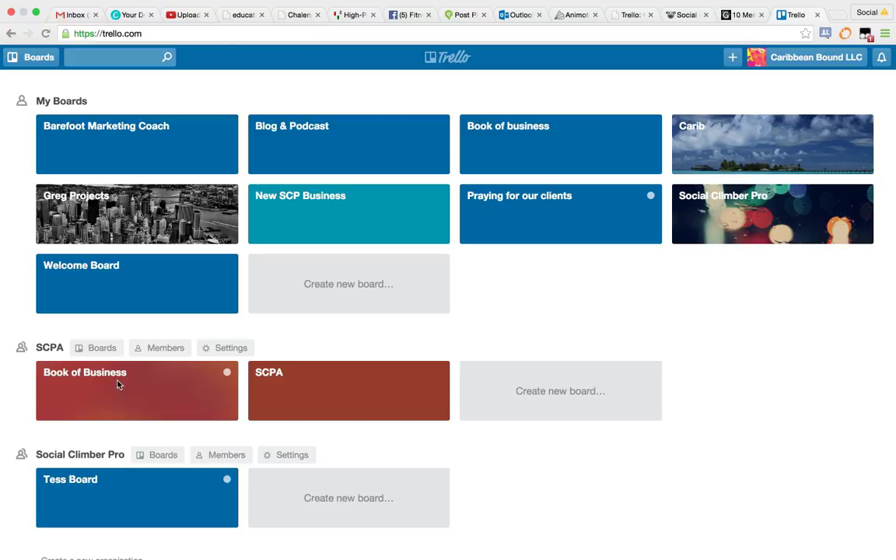
mouse_move(121, 396)
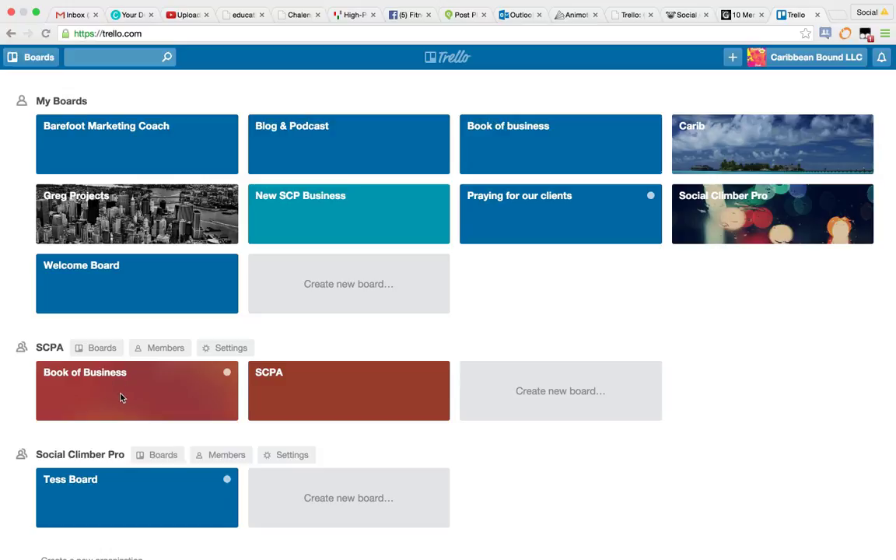
mouse_move(148, 386)
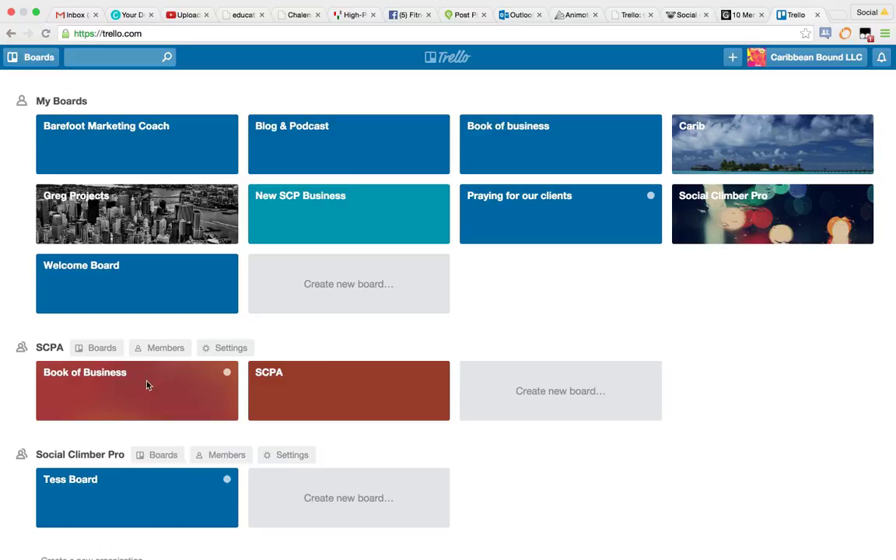
mouse_move(672, 231)
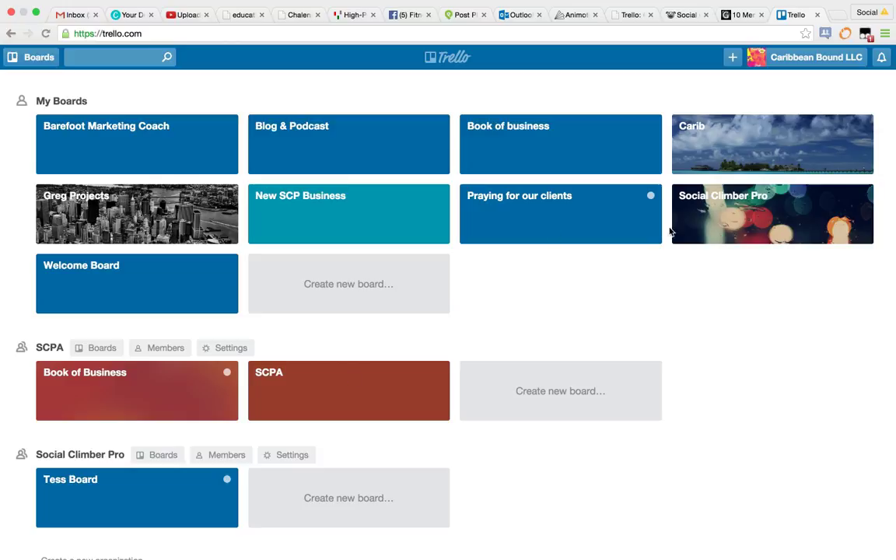
mouse_move(788, 214)
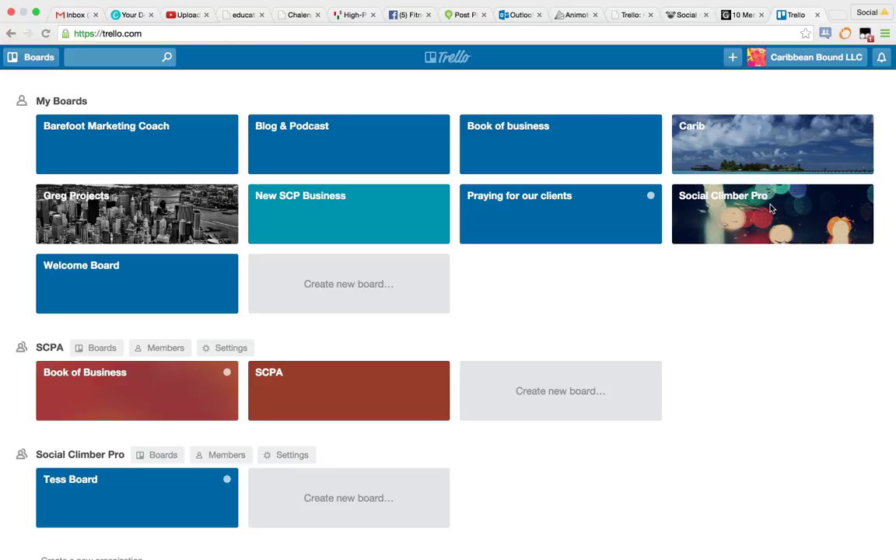
mouse_move(329, 185)
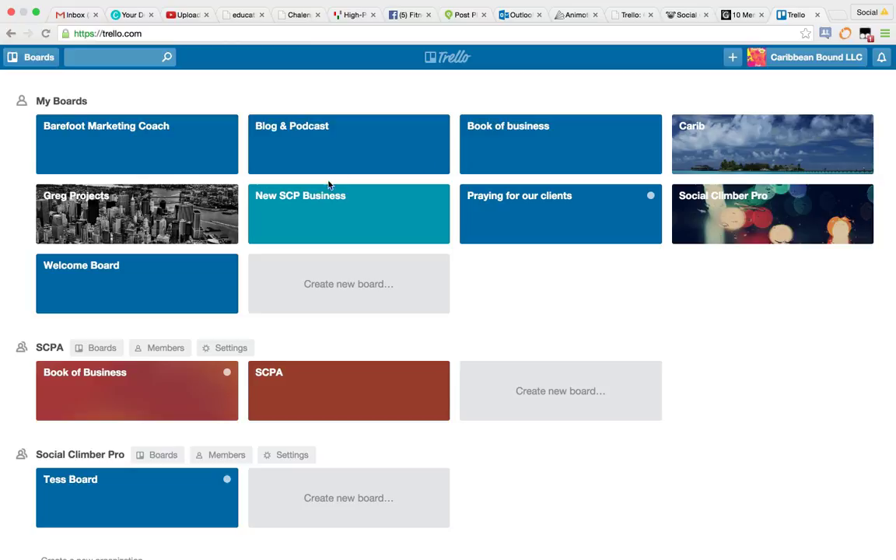
mouse_move(304, 214)
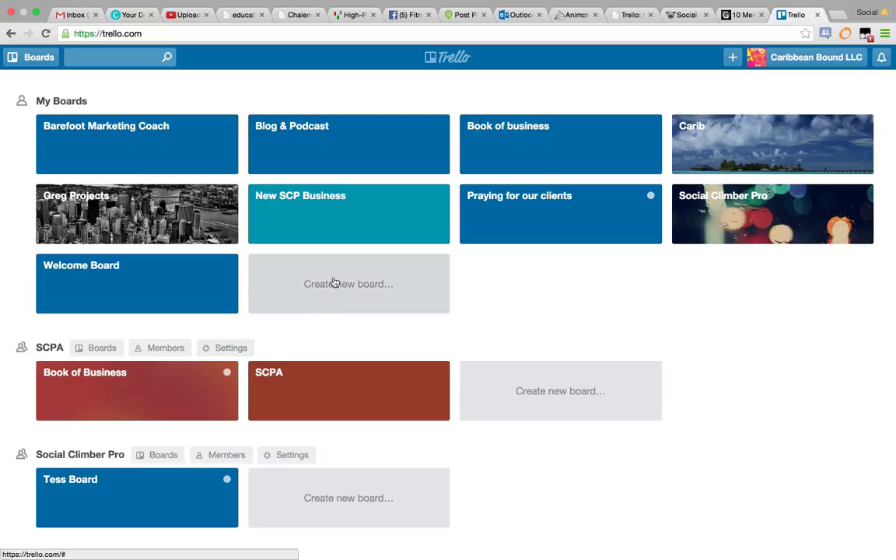
Create a new board titled 'Fitness 19'
click(349, 283)
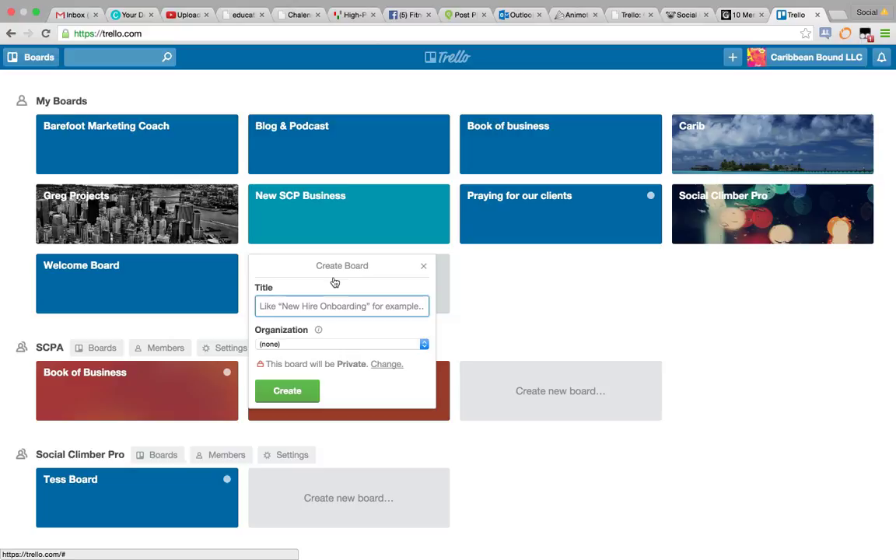
text(Fitness)
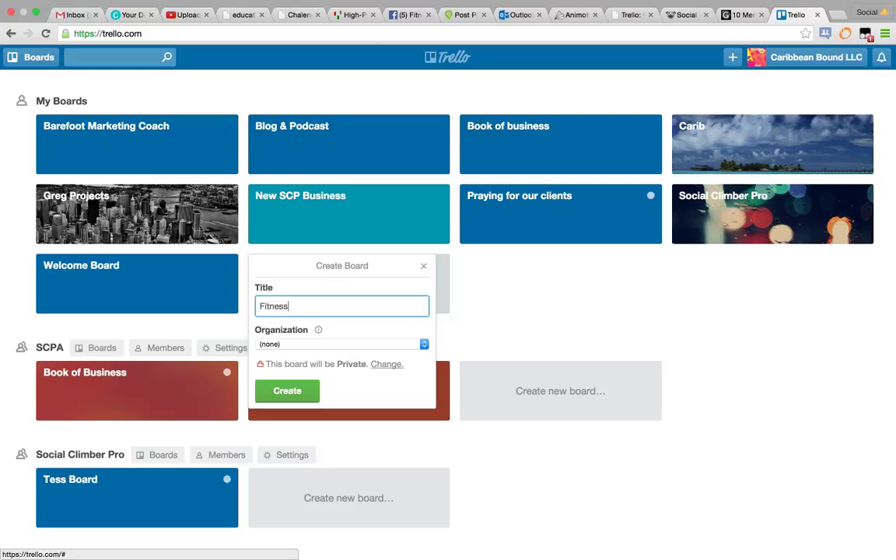
text(19)
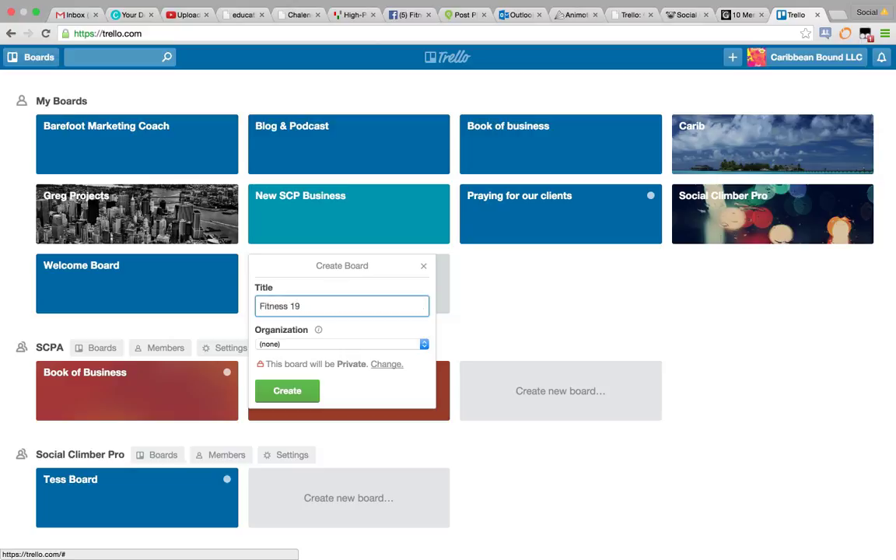
click(288, 390)
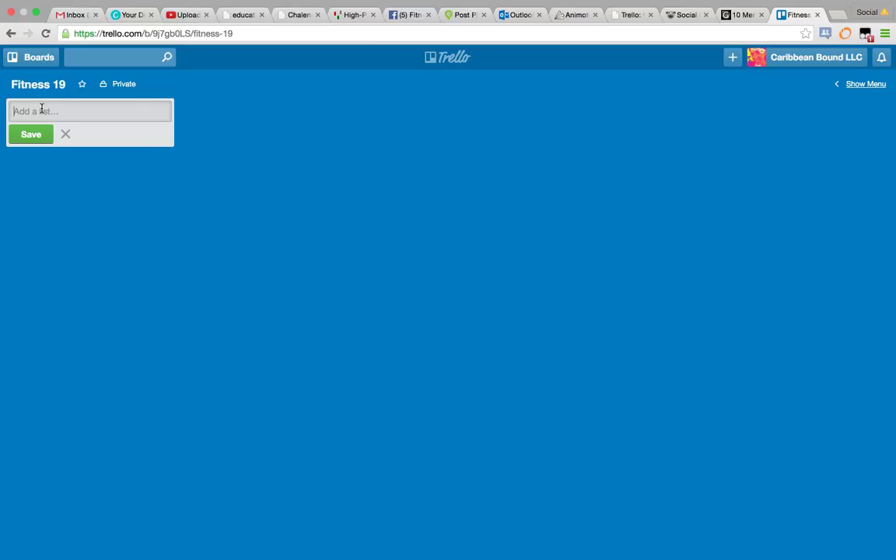
Add a 'Social Media' list and put a 'Monthly Calendar' card in it
text(Social)
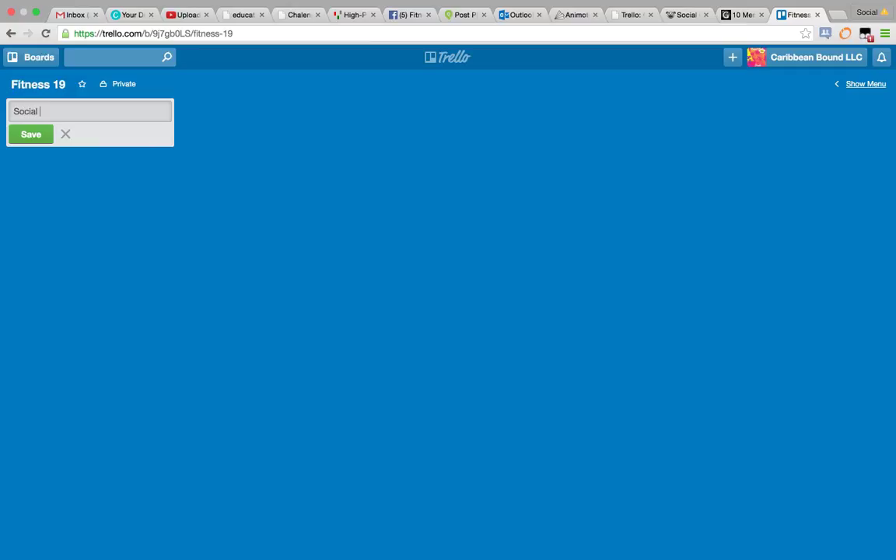
text(Media)
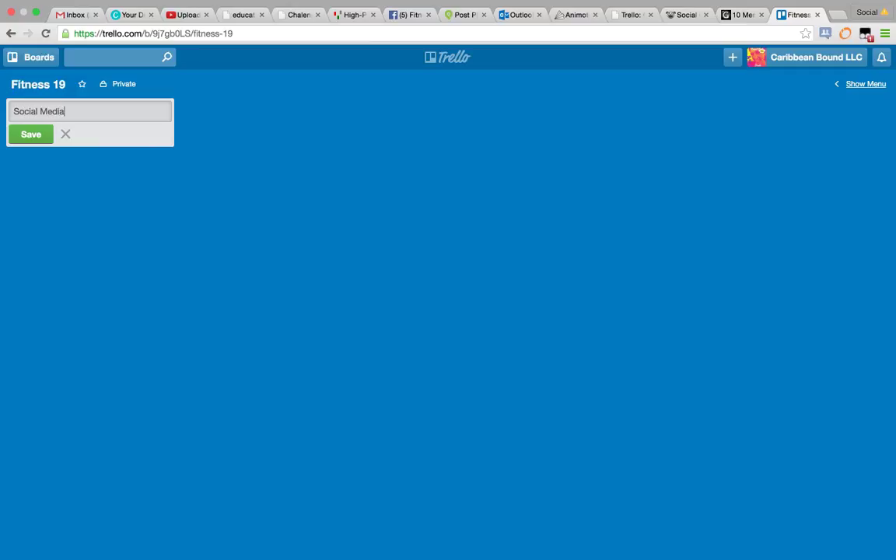
click(31, 133)
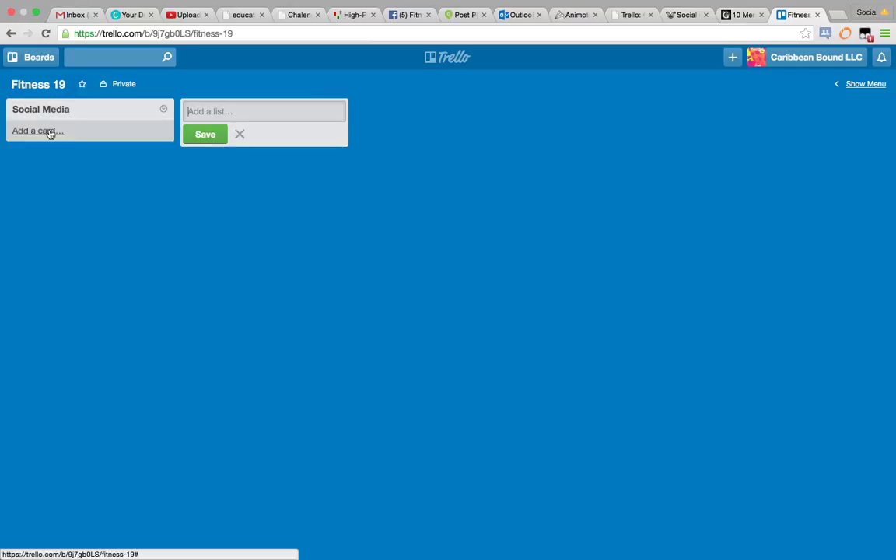
click(37, 131)
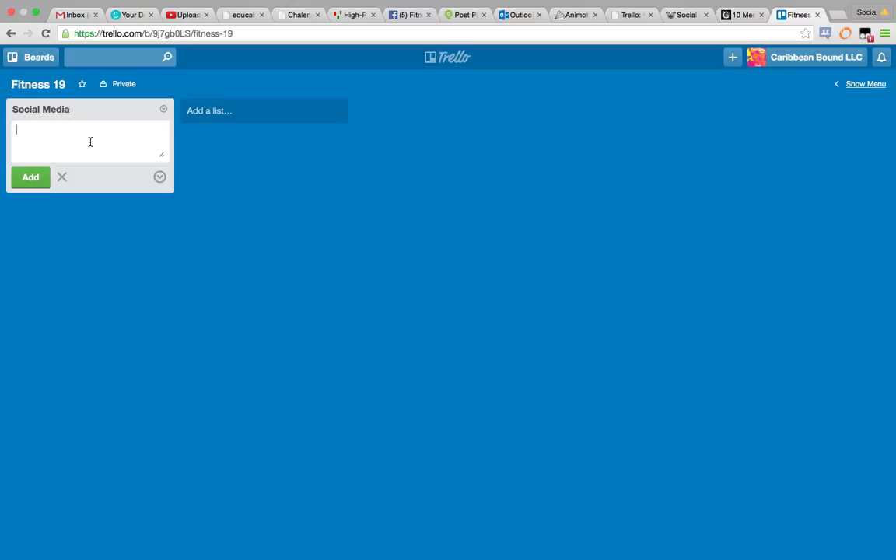
text(Monthly Calendar)
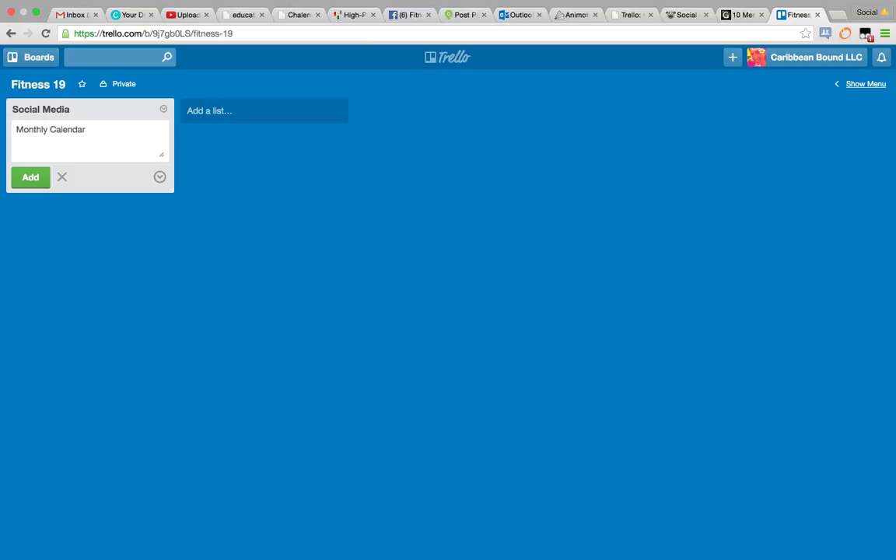
click(50, 129)
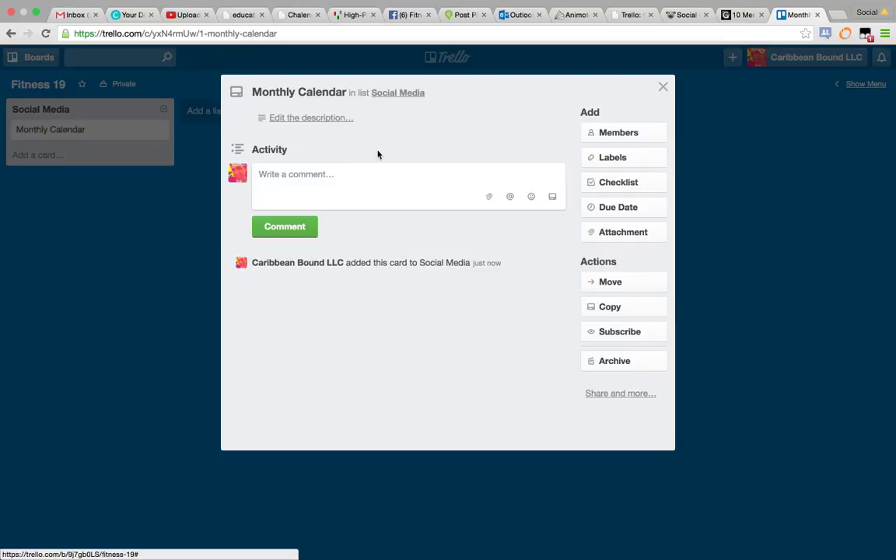
Add a 'September' checklist to the card and extend its items through 10–15
click(618, 182)
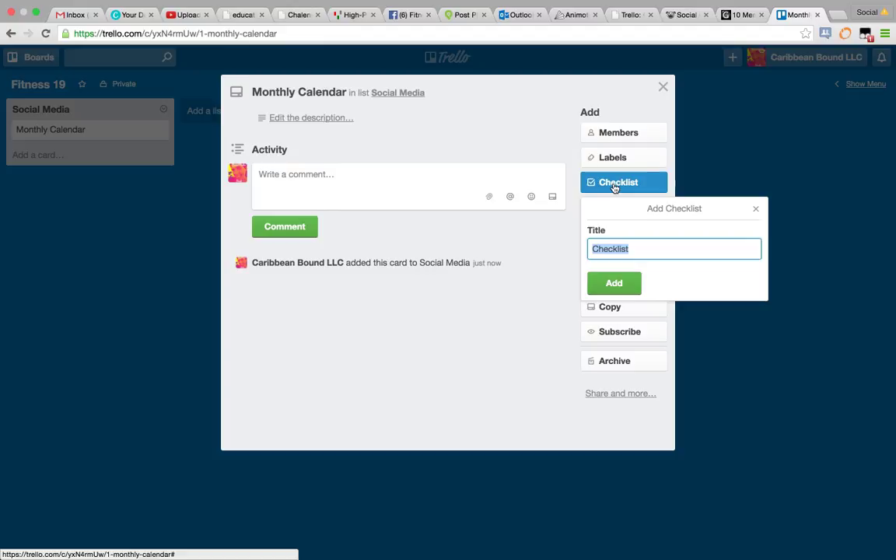
text(September)
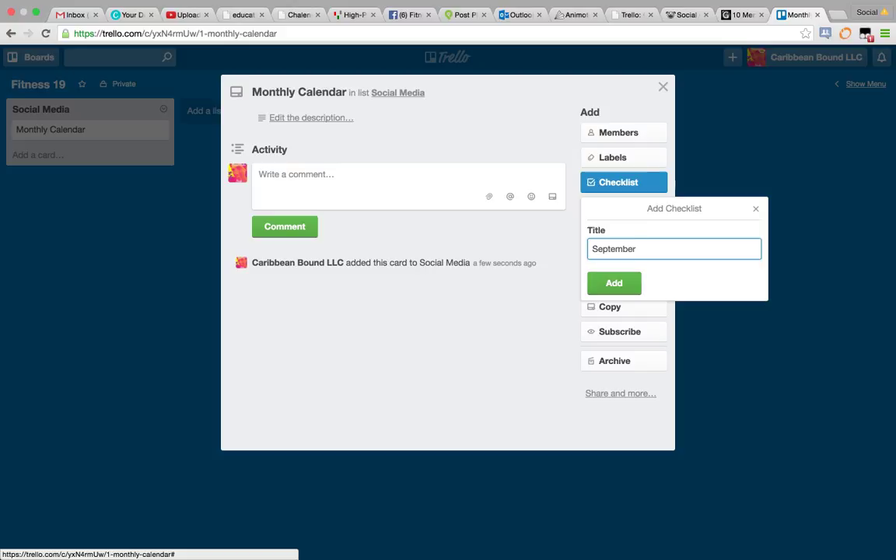
click(614, 283)
text(1)
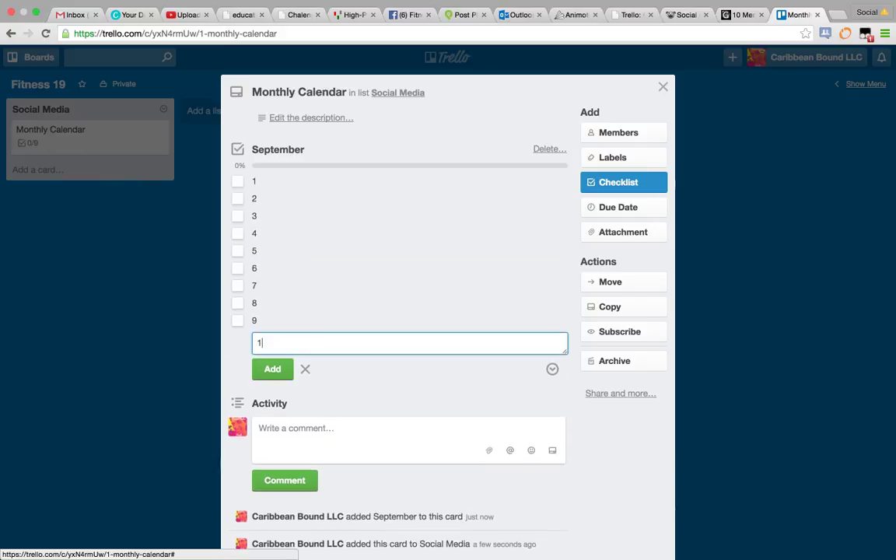
click(273, 368)
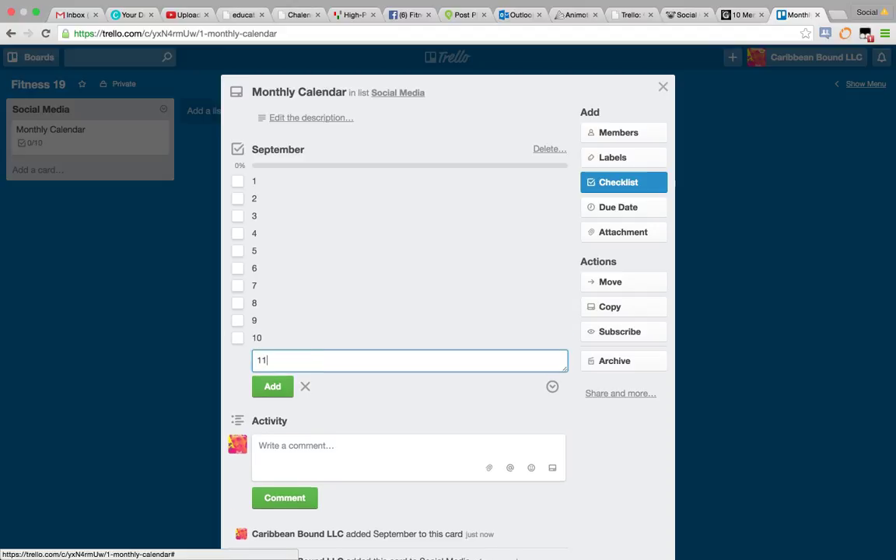
click(272, 387)
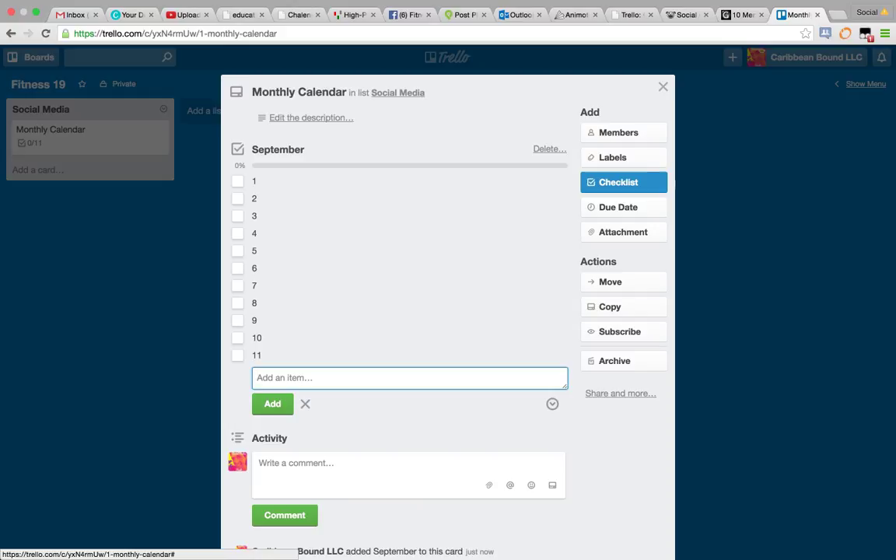
text(12)
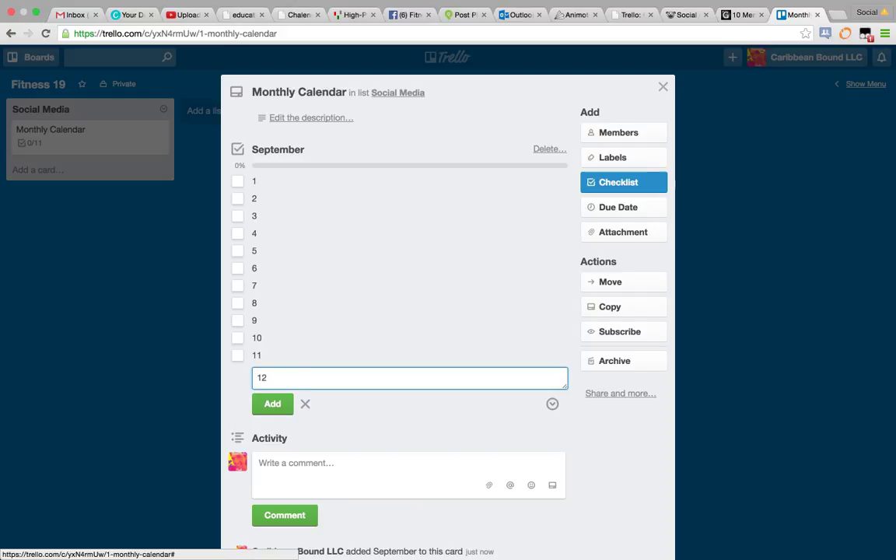
text(15)
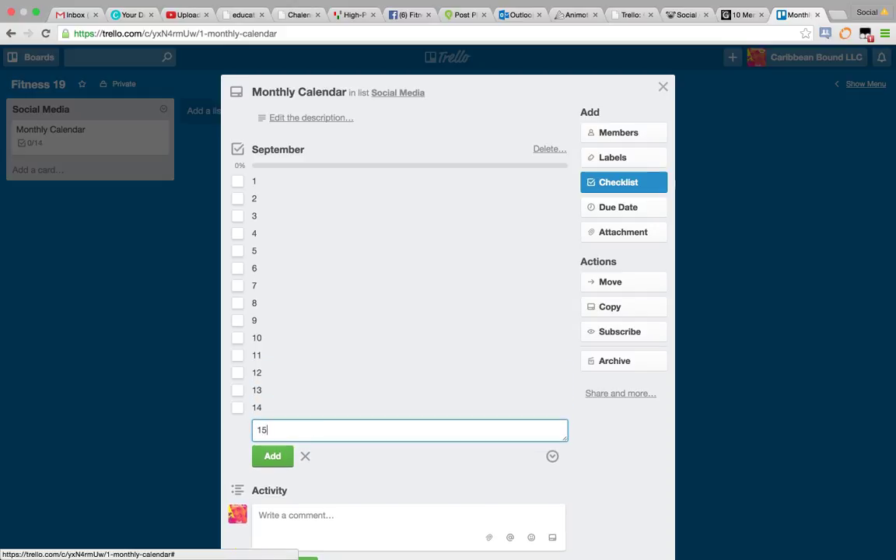
click(272, 456)
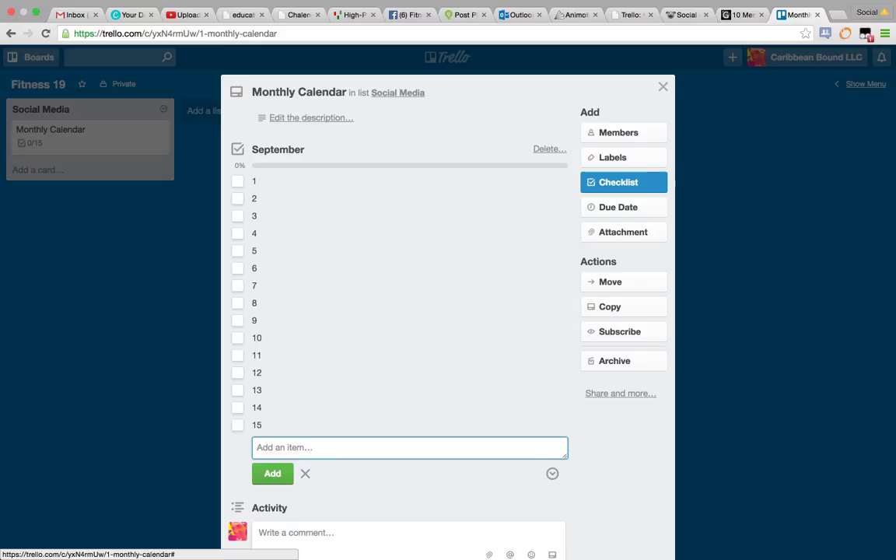
mouse_move(361, 189)
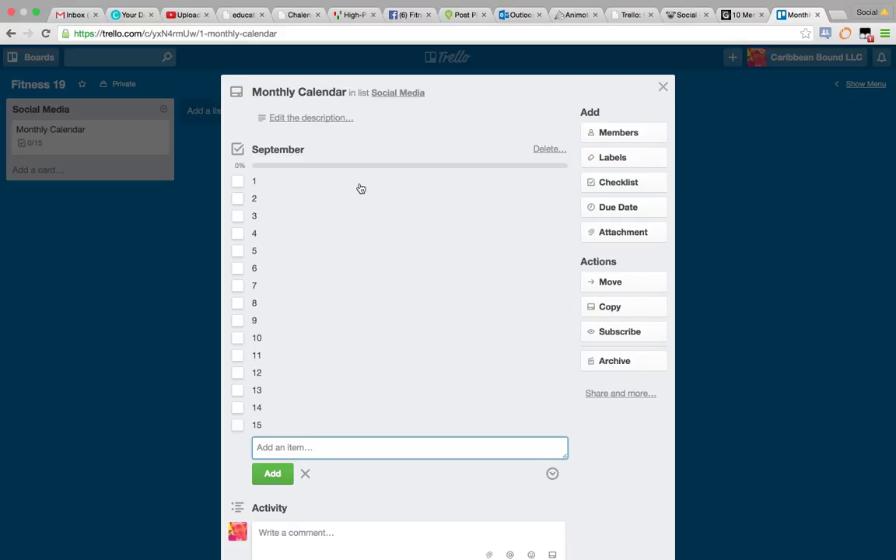
mouse_move(343, 182)
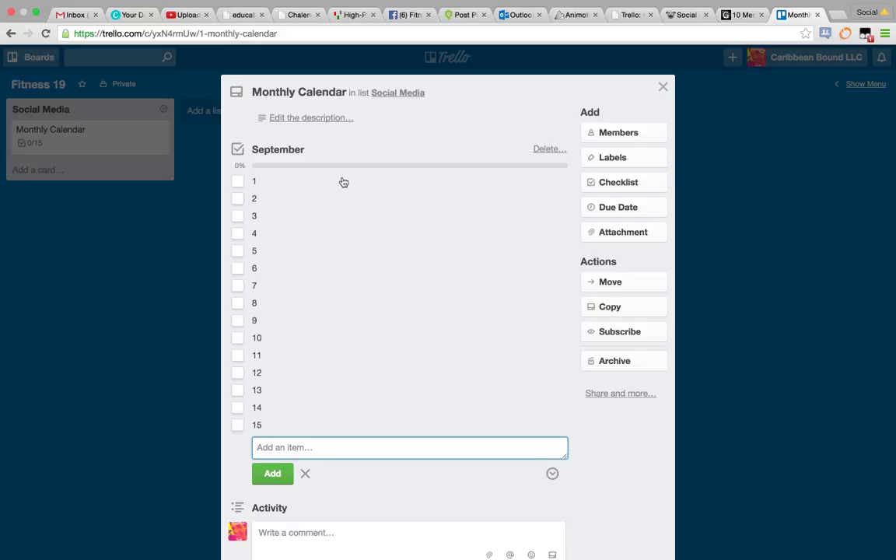
Label checklist items 1, 8 and 15 as 'Selfie Contest'
click(254, 181)
text( -)
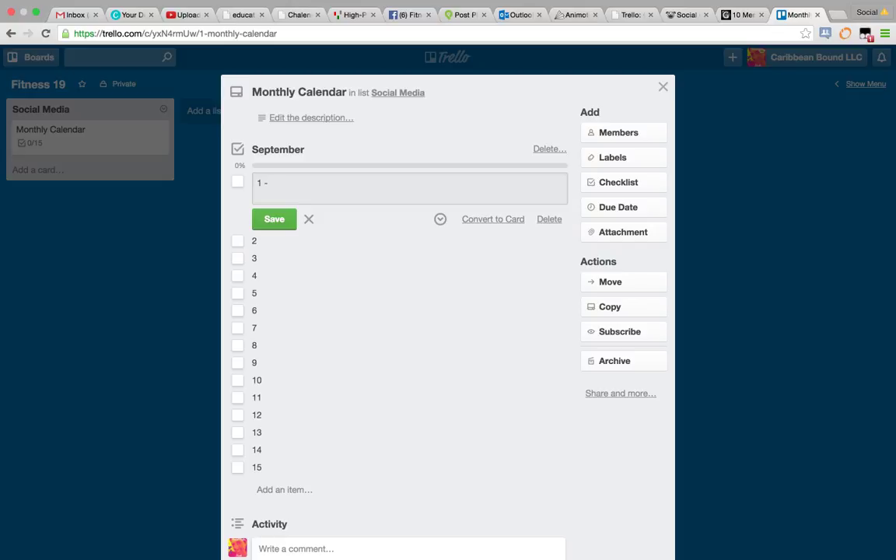
text(Selfie)
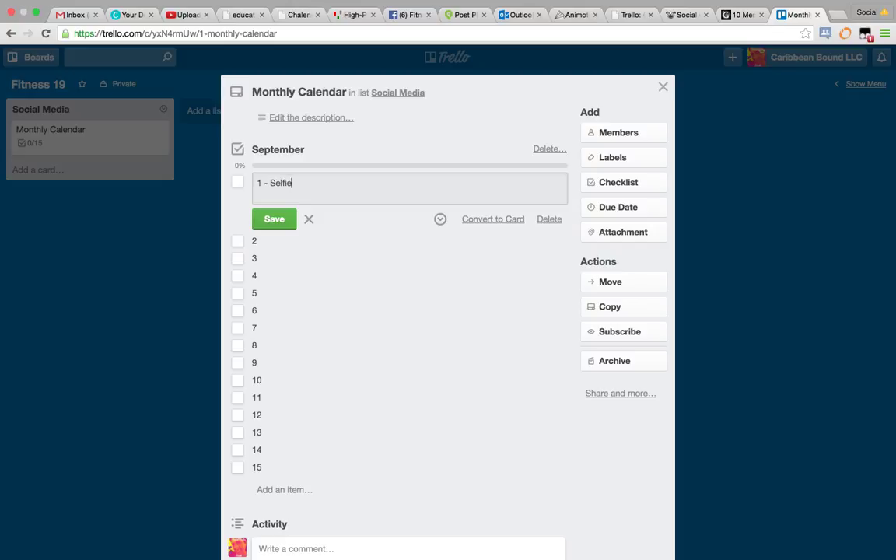
text(Contes)
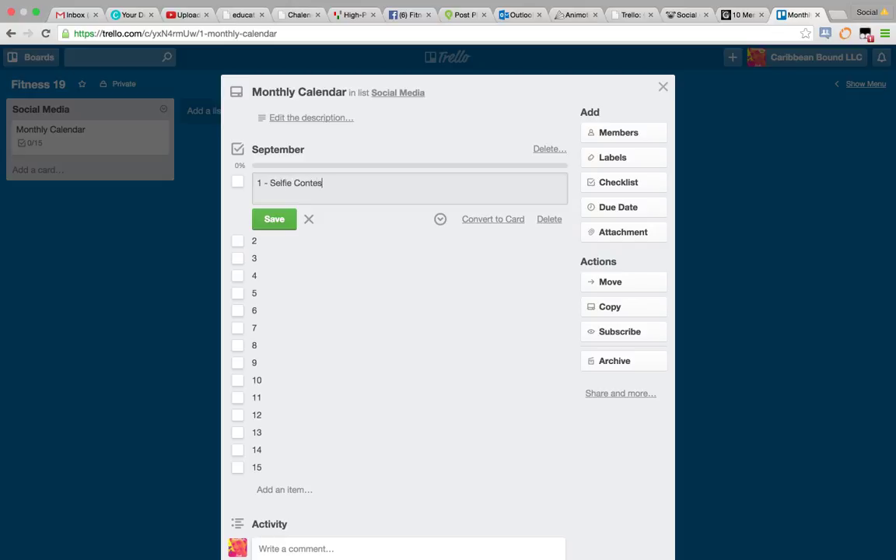
text(t)
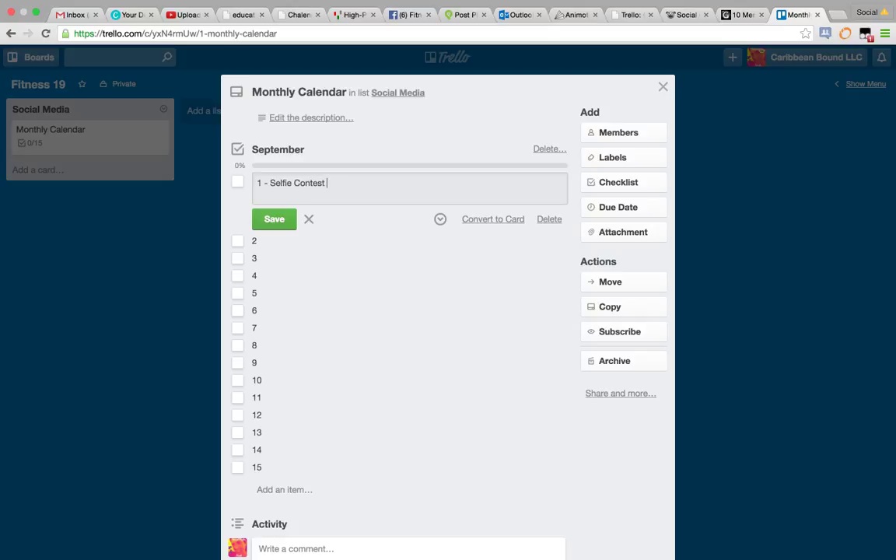
mouse_move(284, 343)
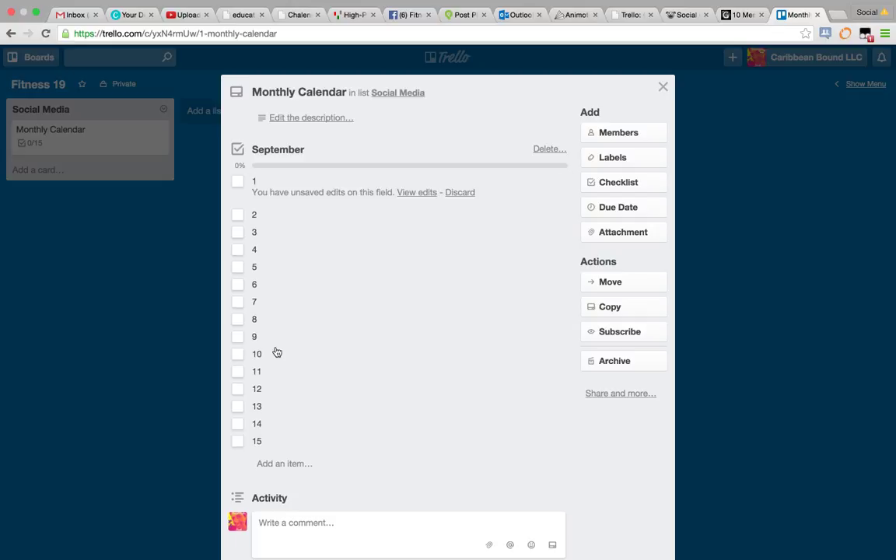
click(253, 319)
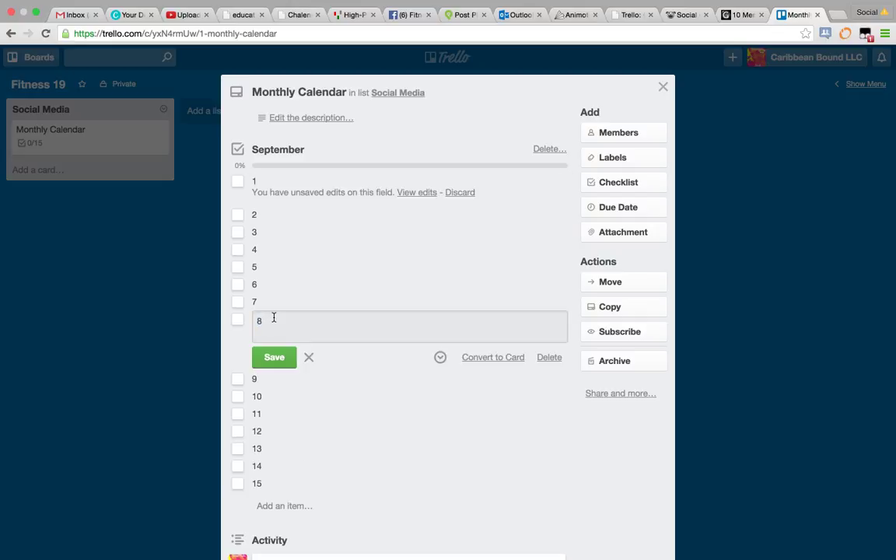
click(274, 357)
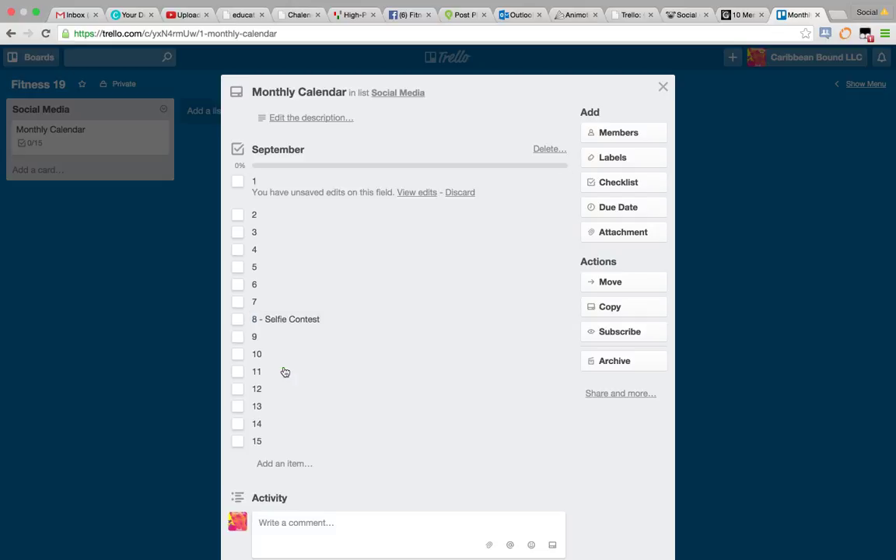
click(256, 441)
text( - Selfie Contest)
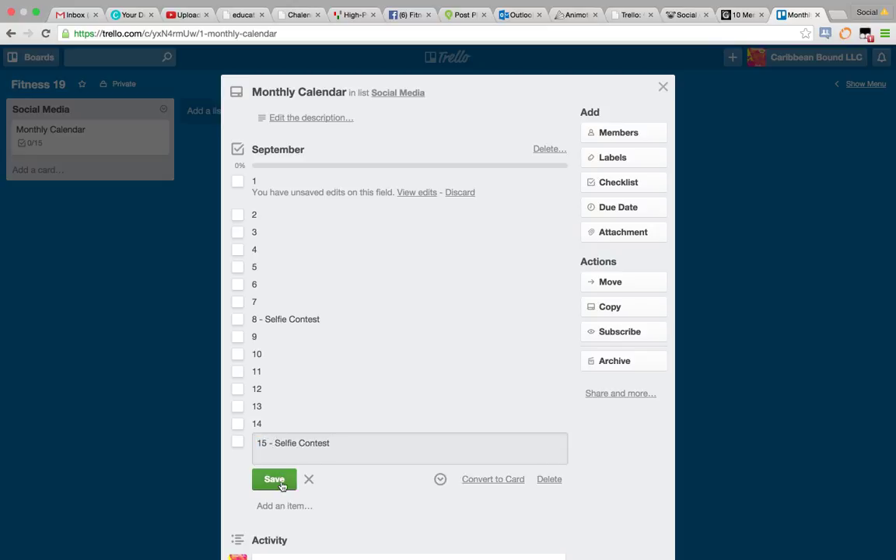
click(274, 479)
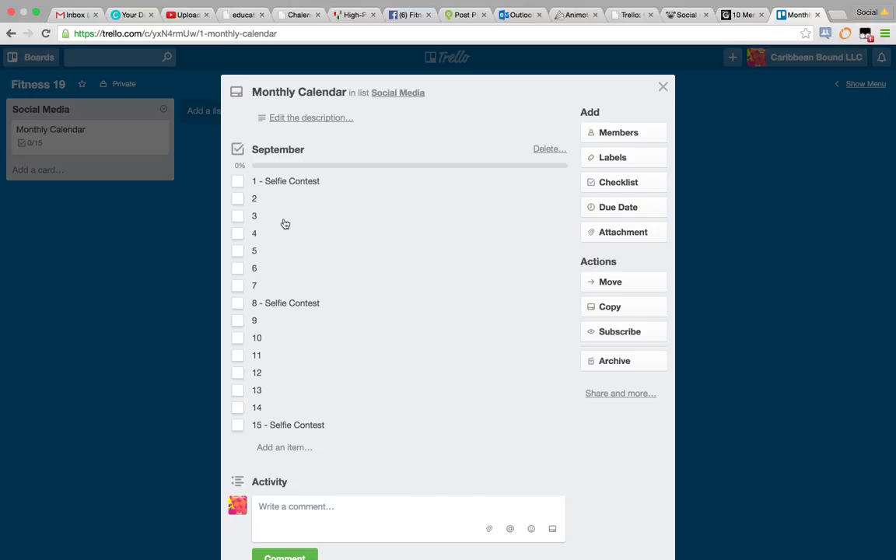
mouse_move(287, 203)
text( - Promotion of)
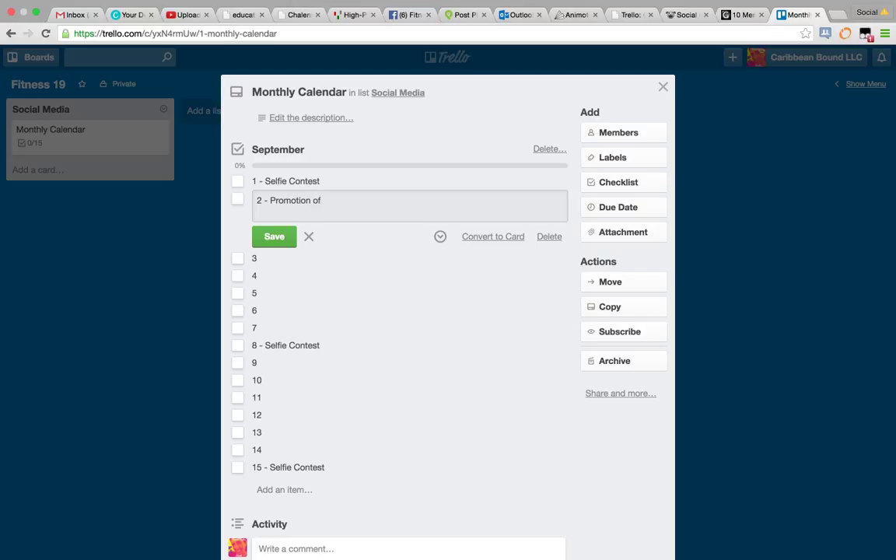
Save checklist item 2 as 'Promotion/ Trainer discount'
key(backspace)
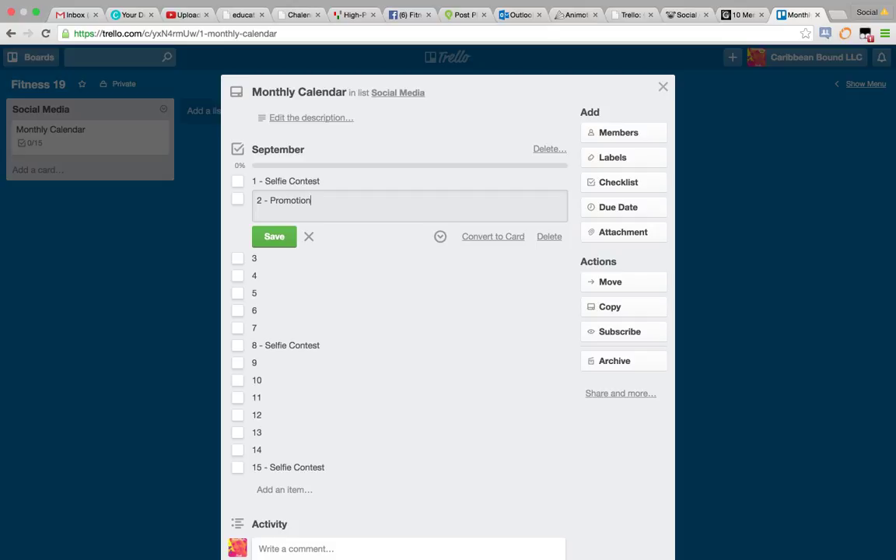
text(/ Tra)
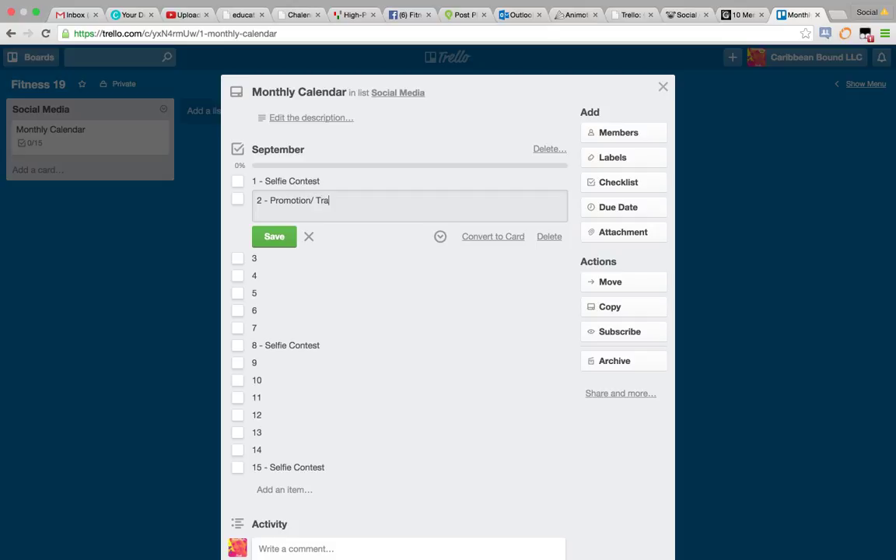
text(iner discount)
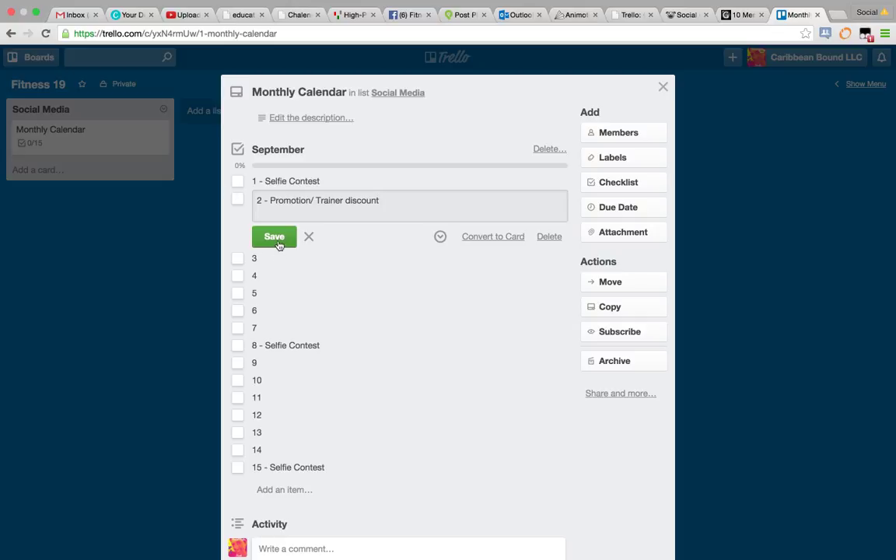
click(274, 237)
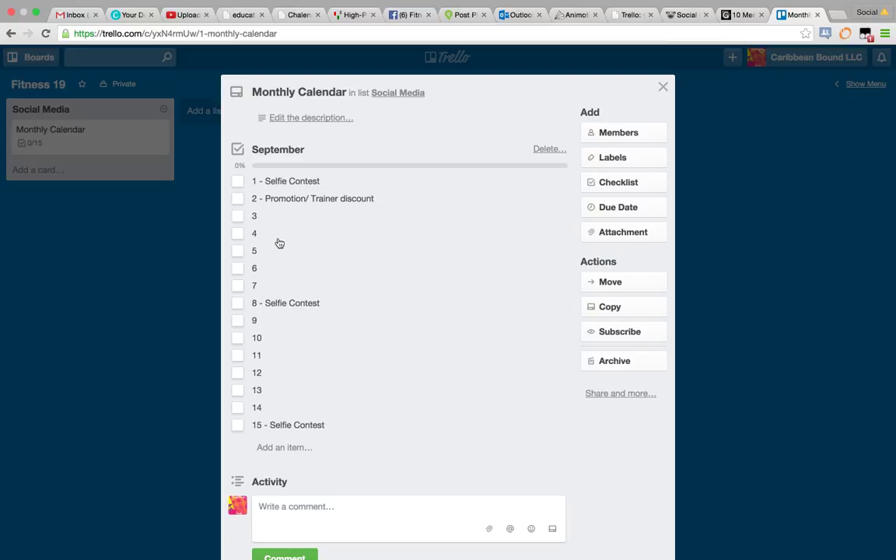
mouse_move(276, 266)
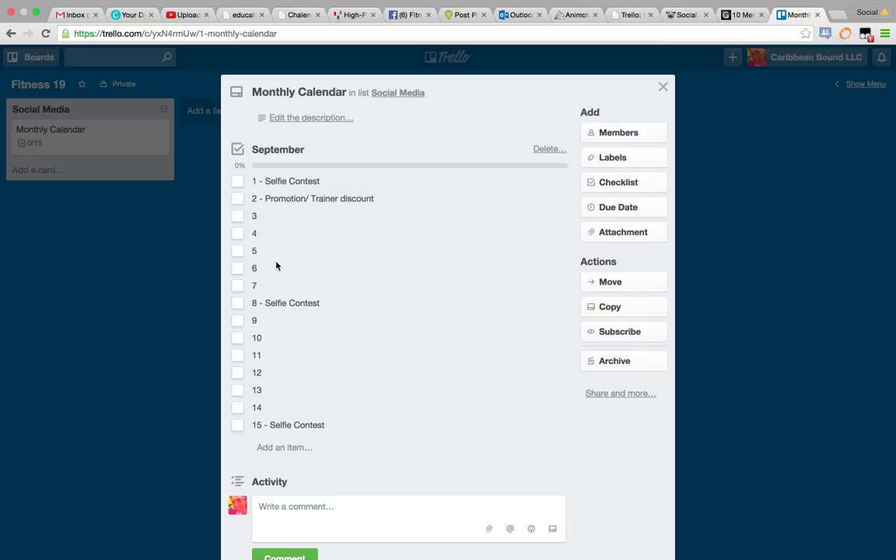
Make checklist item 9 read 'Promotion/ 2 for 1 tank tops'
click(255, 320)
text( -)
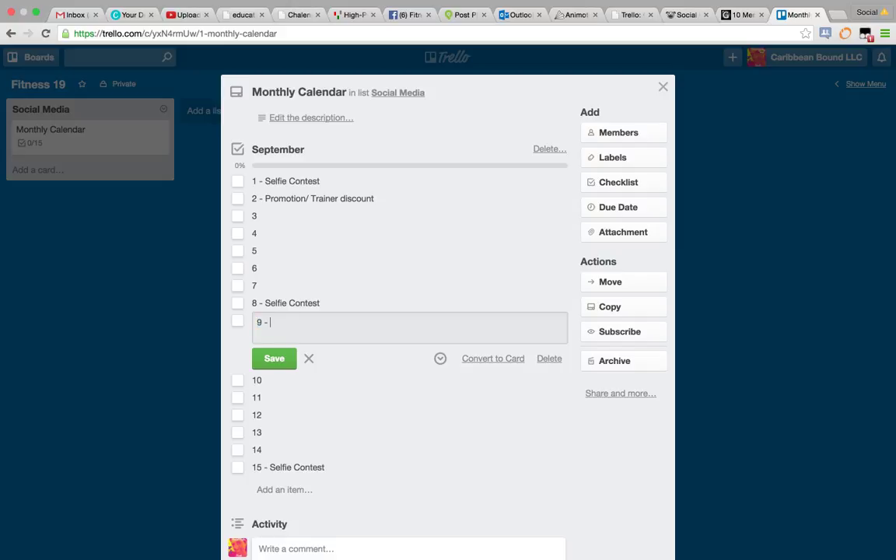
text(Promoti)
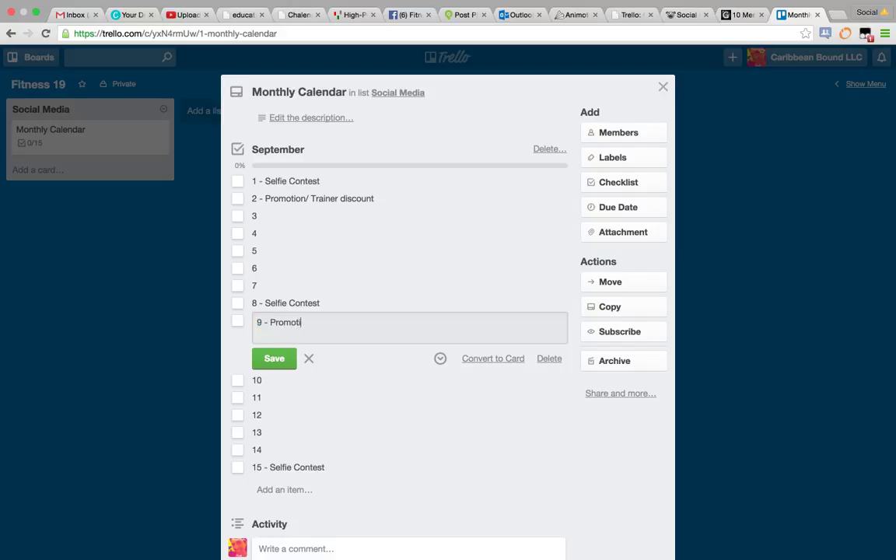
text(ion)
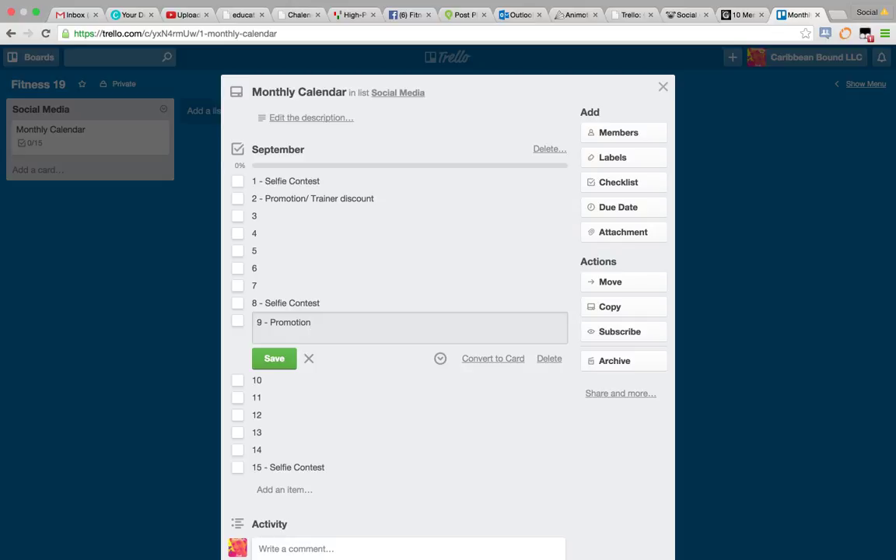
text(/)
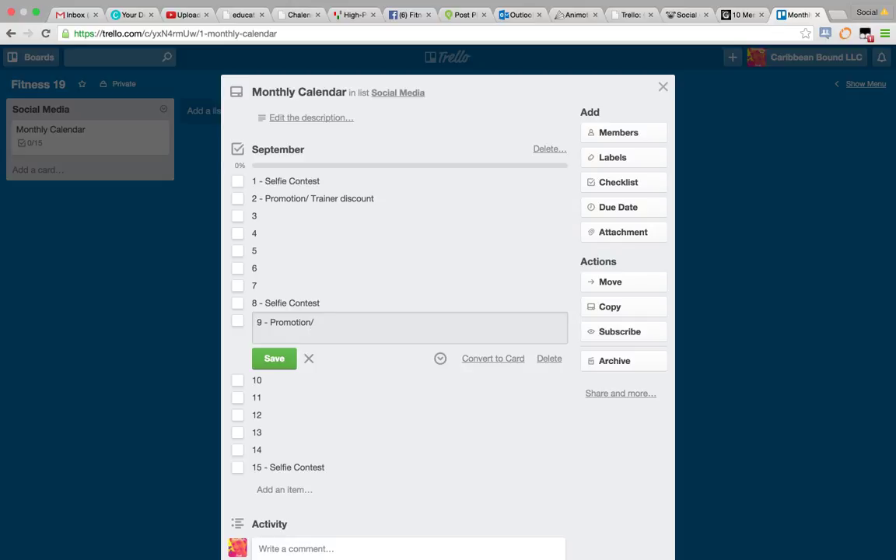
text(2 for 1)
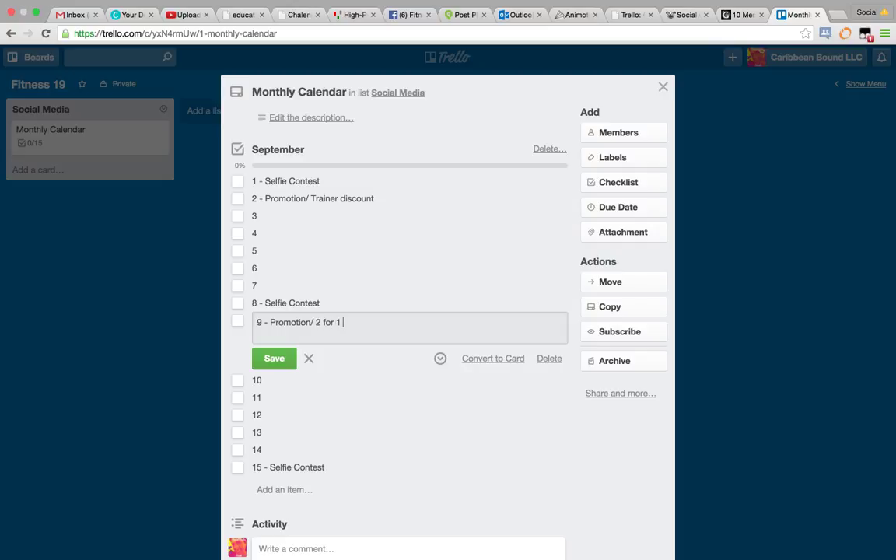
text(tank top)
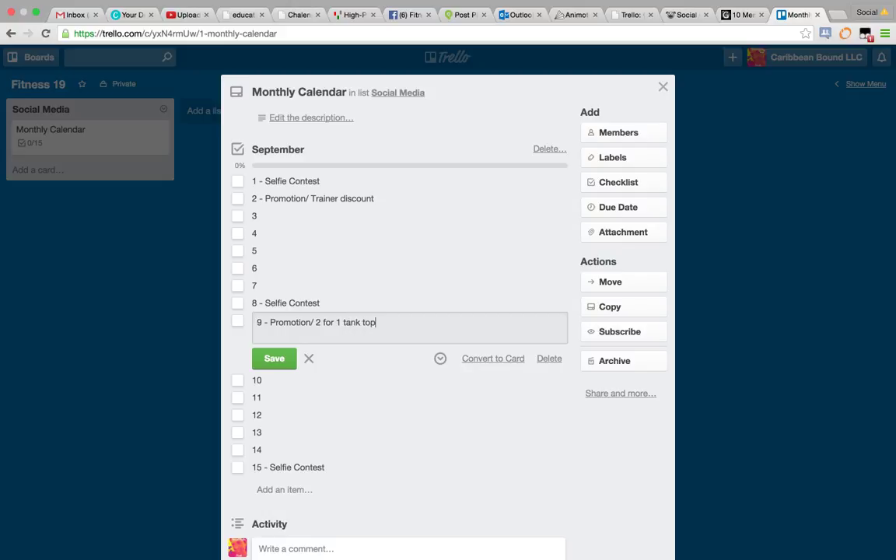
click(274, 358)
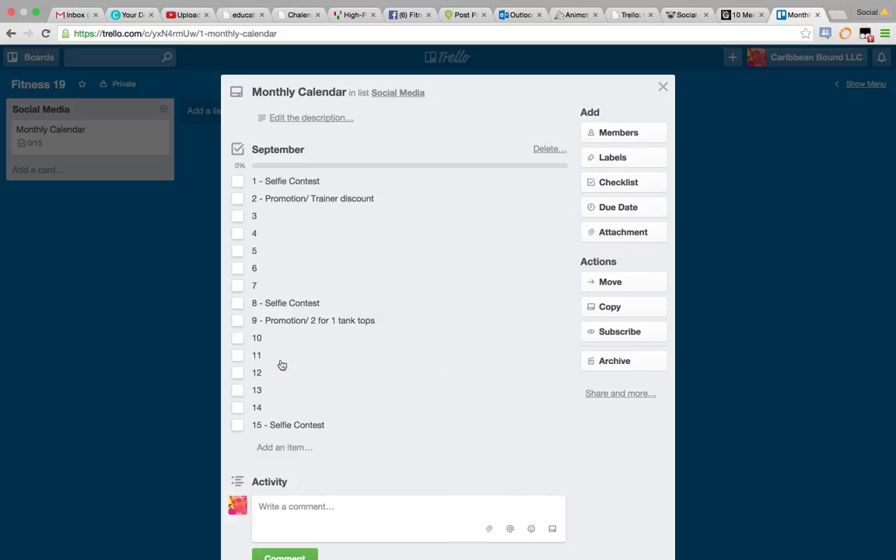
mouse_move(265, 410)
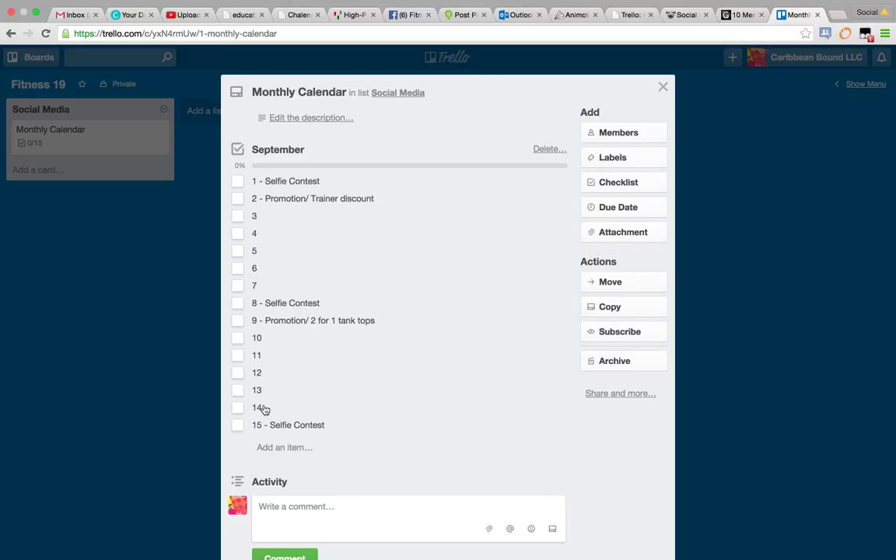
mouse_move(297, 387)
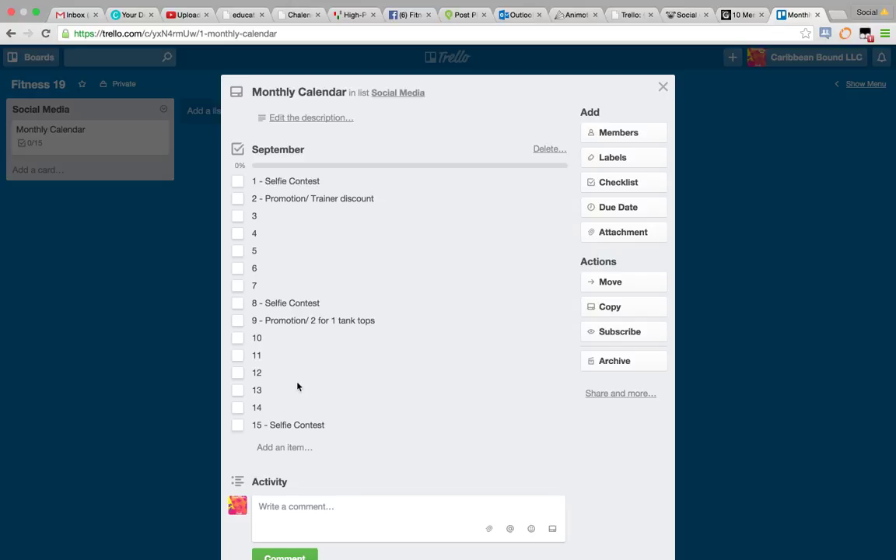
Label checklist items 3 and 10 with the '- TBT' theme
click(255, 215)
text( -)
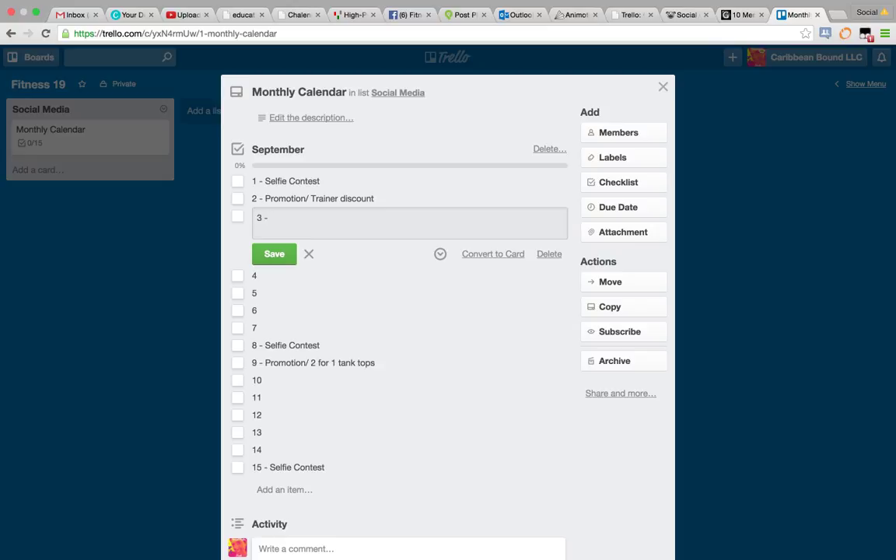
text(TBT)
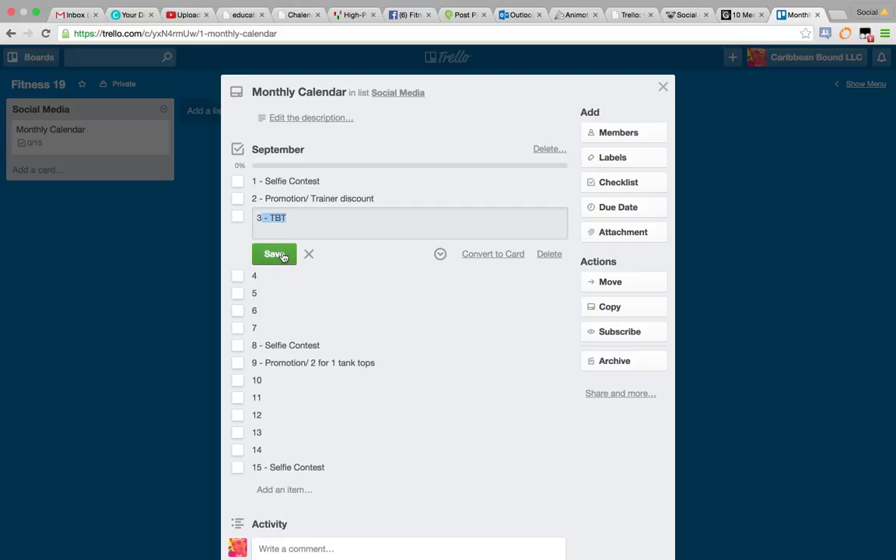
click(274, 254)
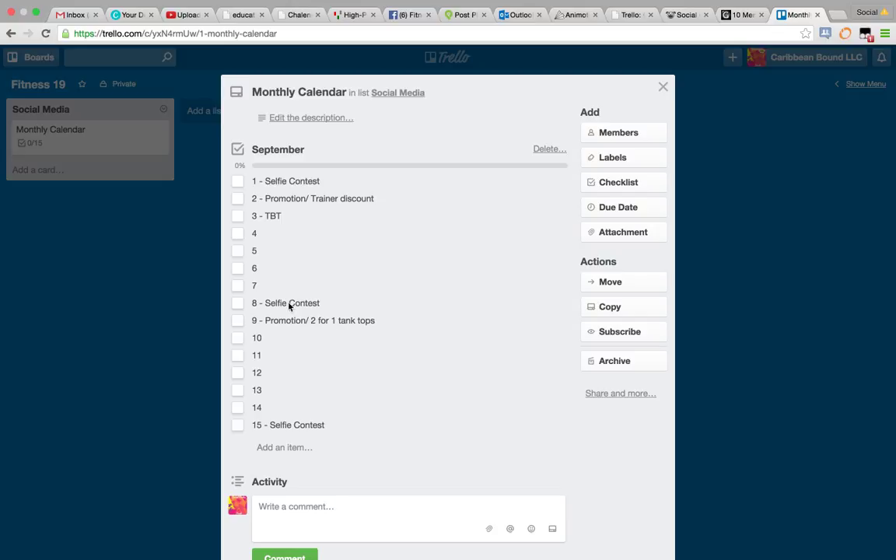
click(257, 336)
text( - TBT)
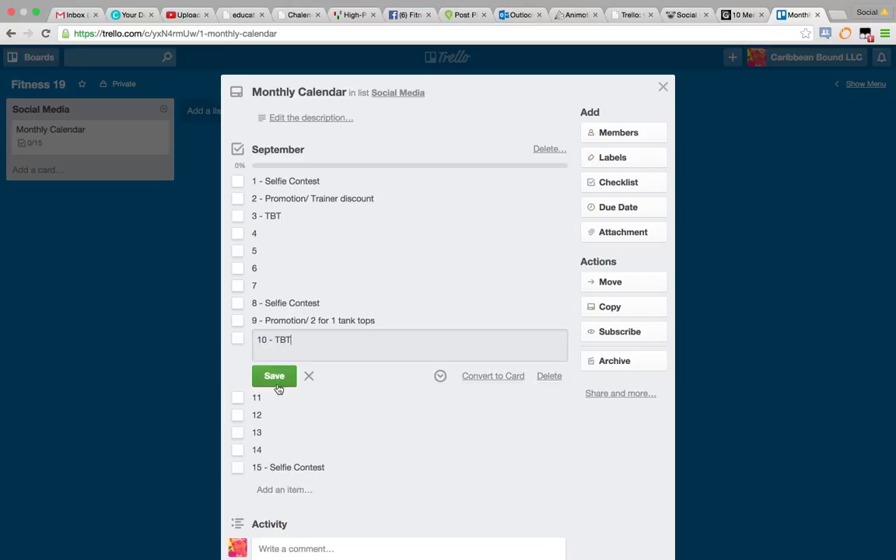
click(273, 376)
text( -)
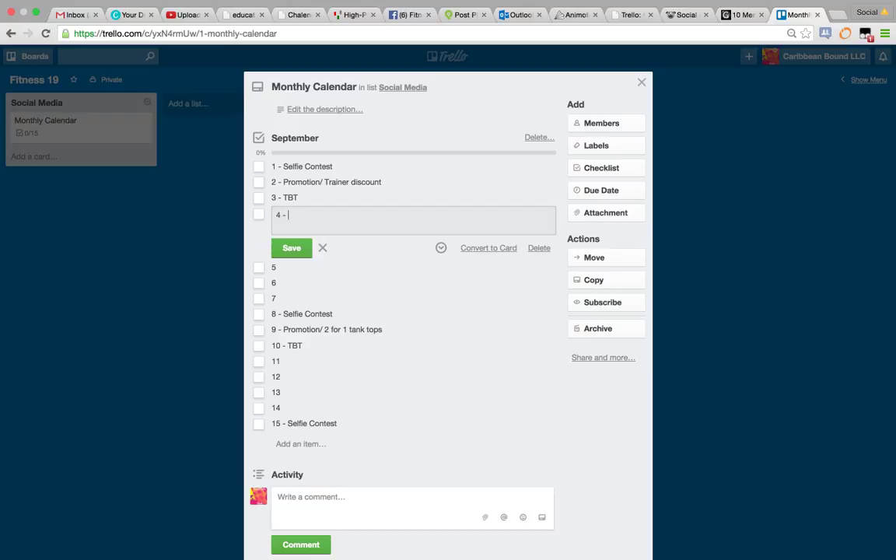
Save item 4 as 'Healthy Recipe Share' and enter the same text for item 11
text(Healthy)
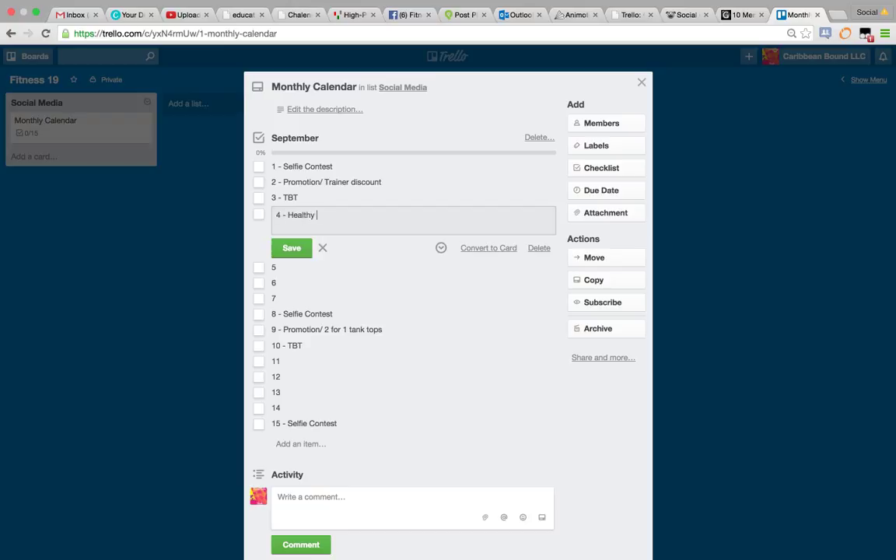
text(Recipe)
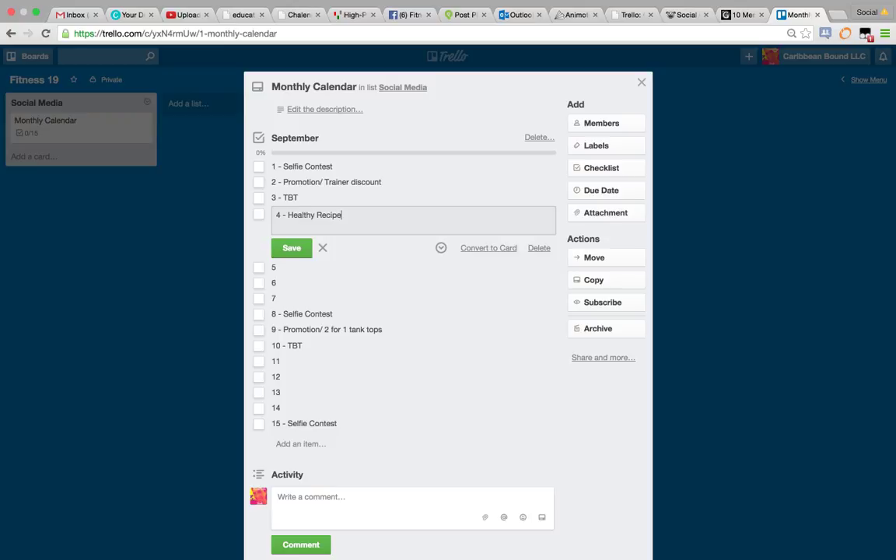
text(Share)
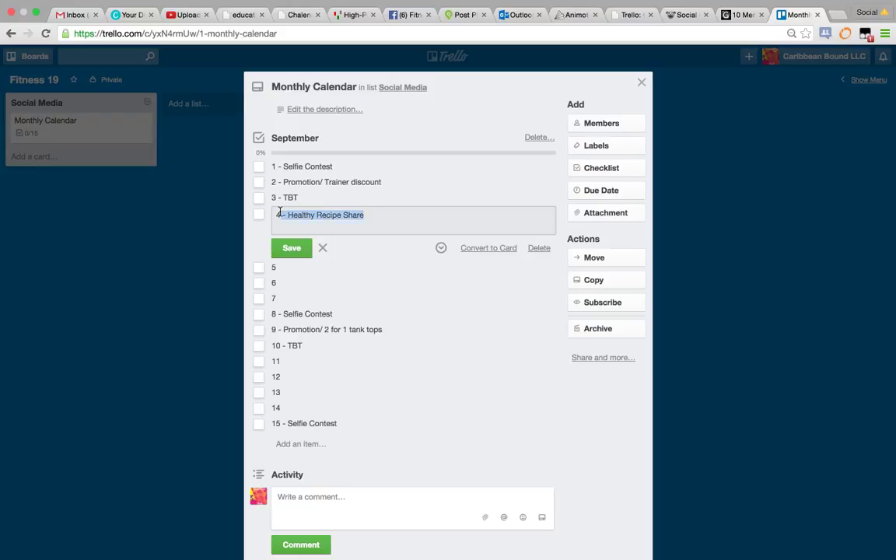
click(292, 247)
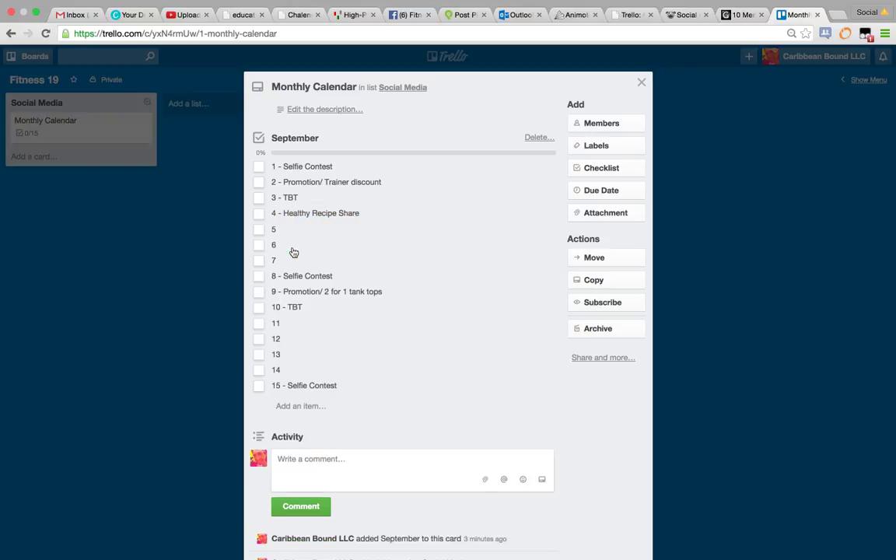
click(275, 323)
text( - Healthy Recipe Share)
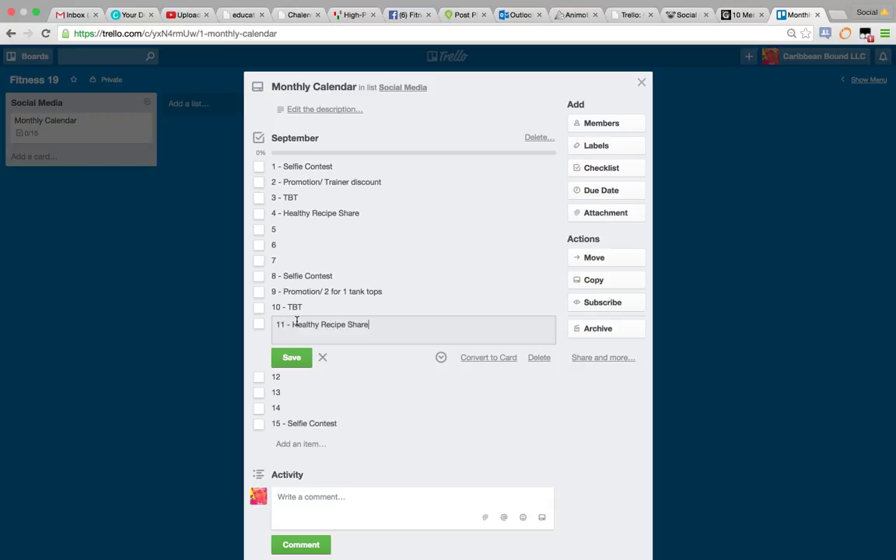
Save item 11 as 'Healthy Recipe Share' and make item 5 '- Saturday funnies'
click(291, 357)
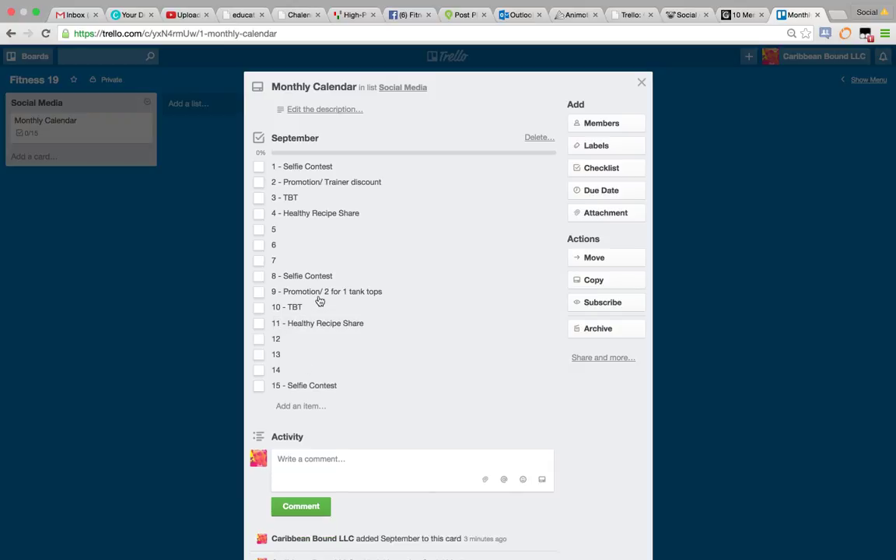
click(273, 229)
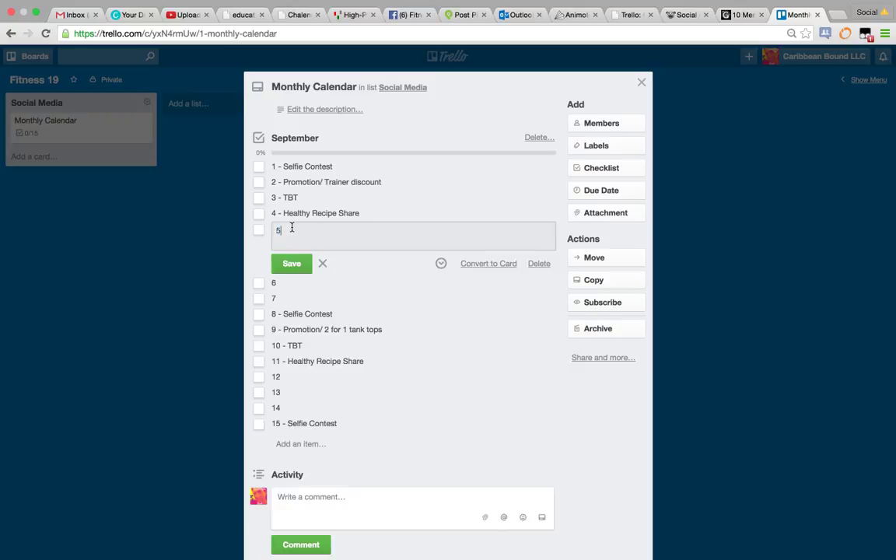
text(-)
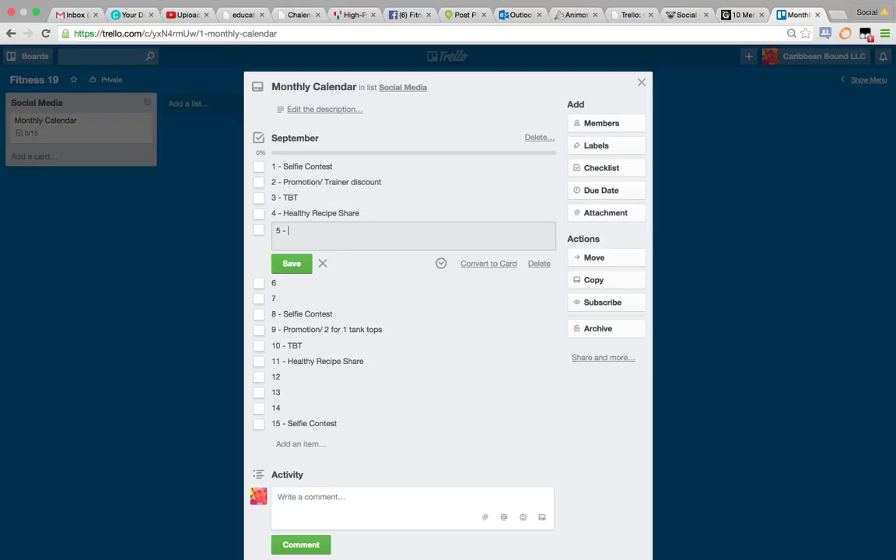
text(Saturday funnies)
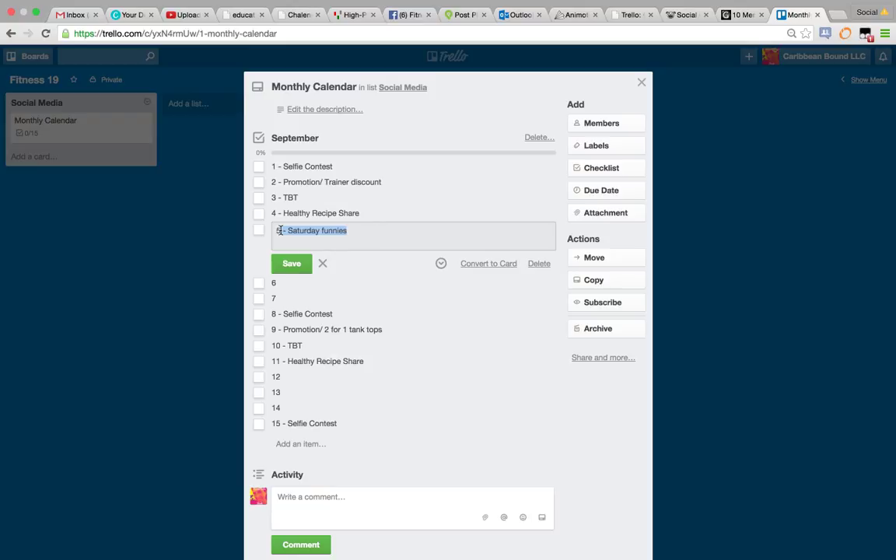
click(292, 263)
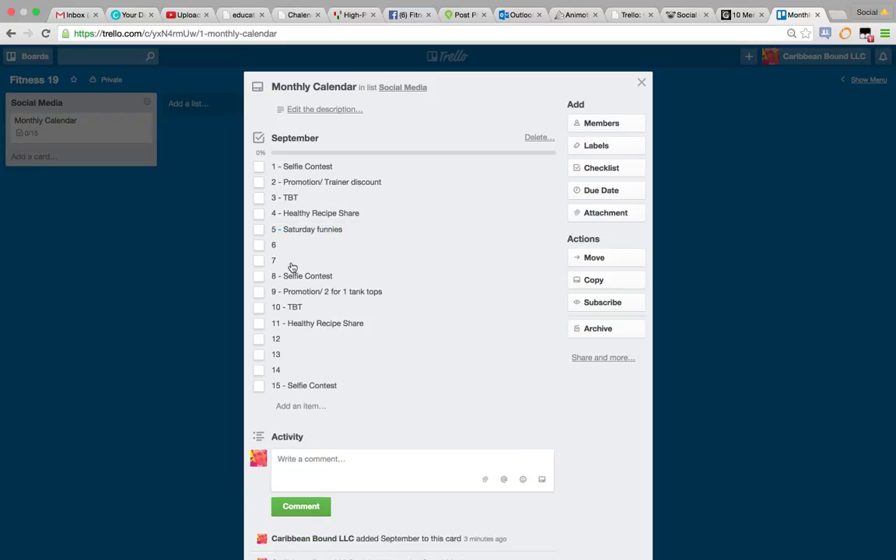
mouse_move(302, 344)
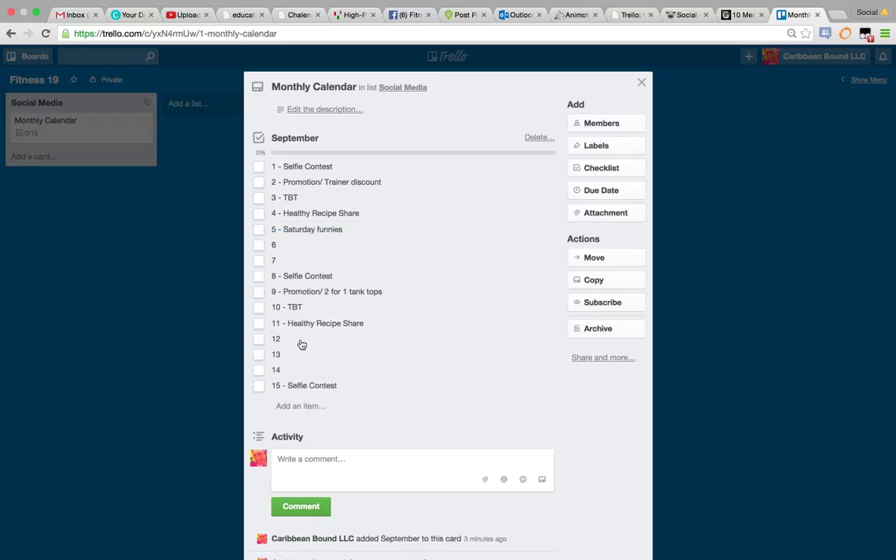
Save item 12 as 'Saturday funnies' and label item 6 '- Motivational'
click(276, 338)
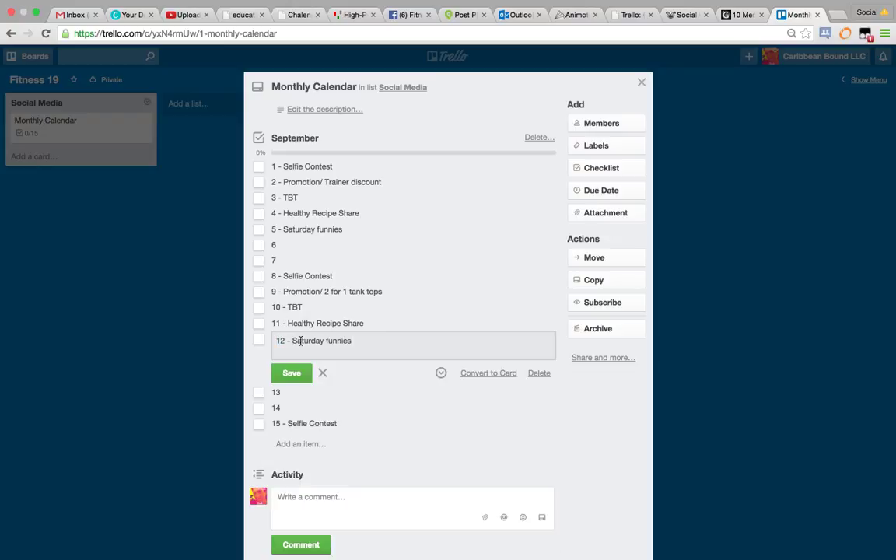
click(291, 372)
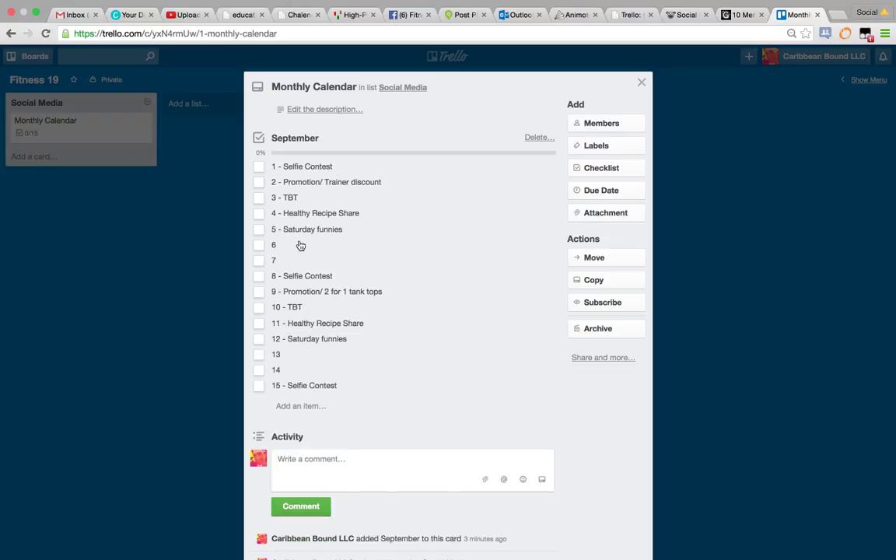
click(274, 245)
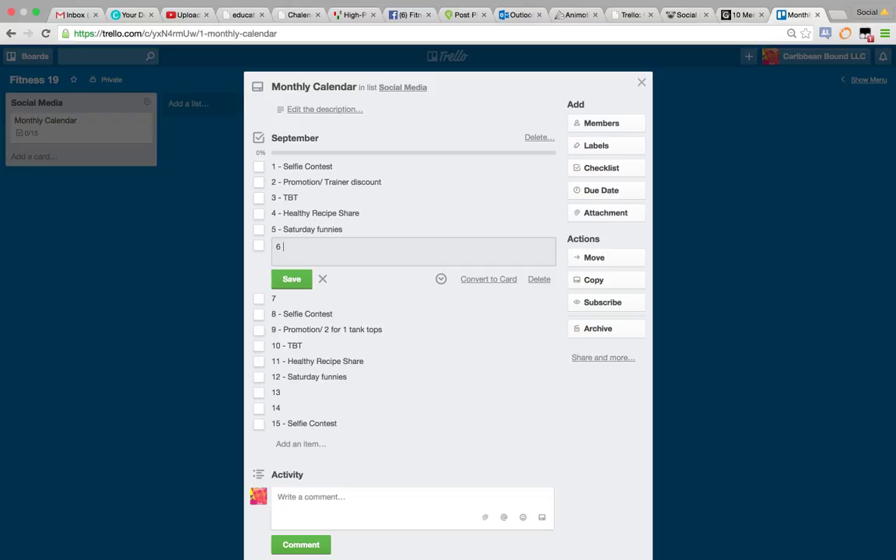
text(- Moti)
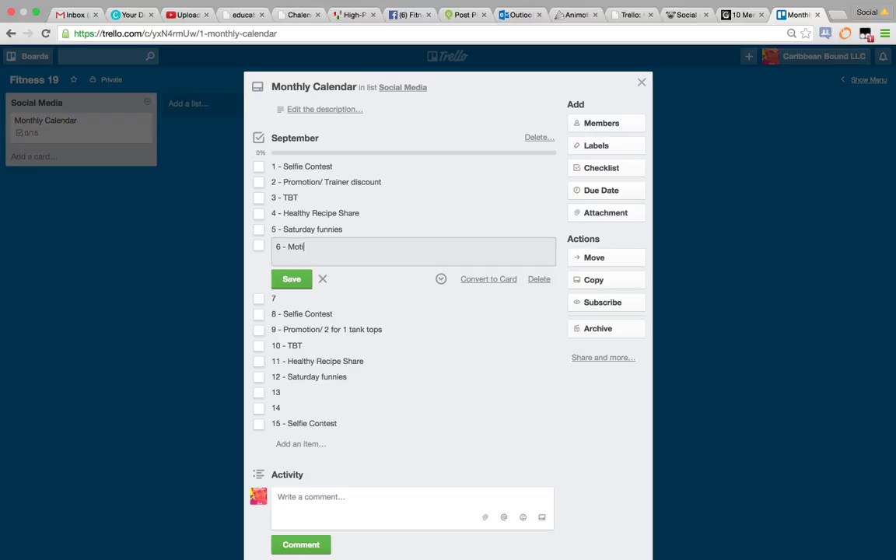
text(vational)
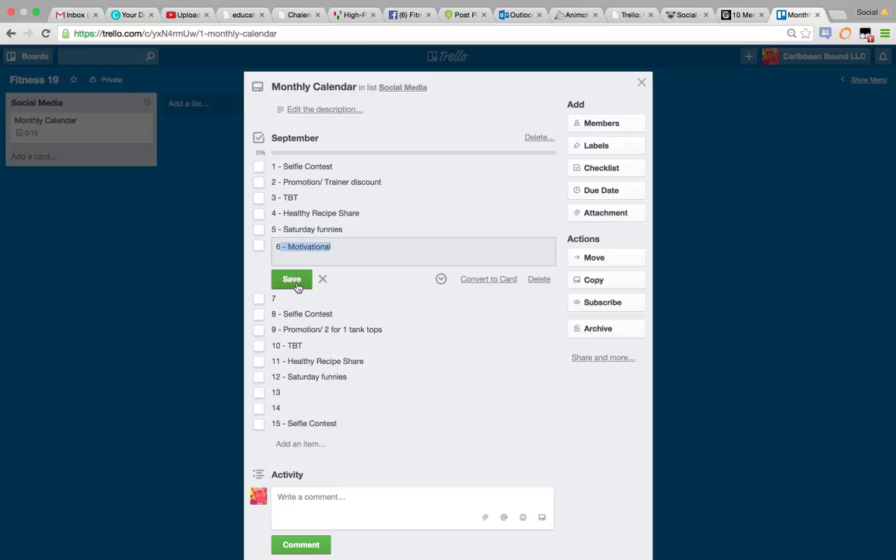
click(291, 279)
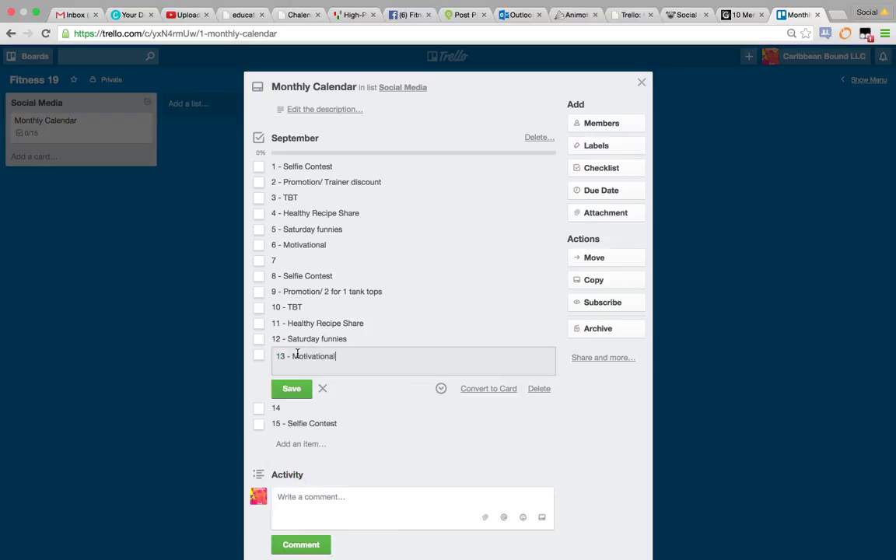
click(292, 388)
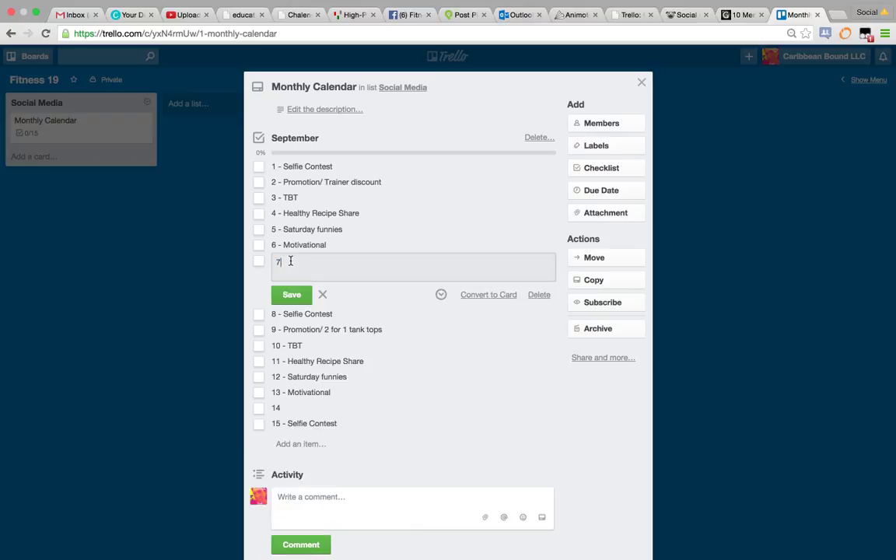
Label checklist items 7 and 14 as '- Member Highlight'
text(-)
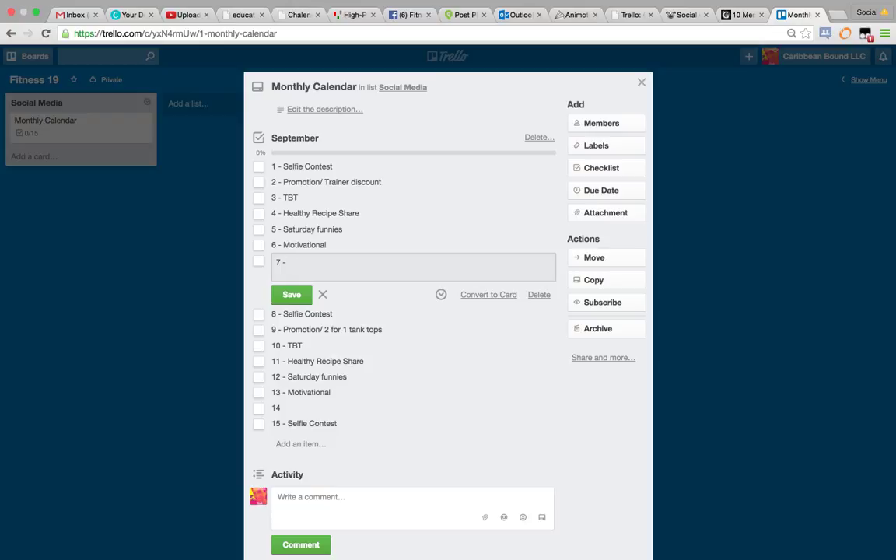
text(Member Hi)
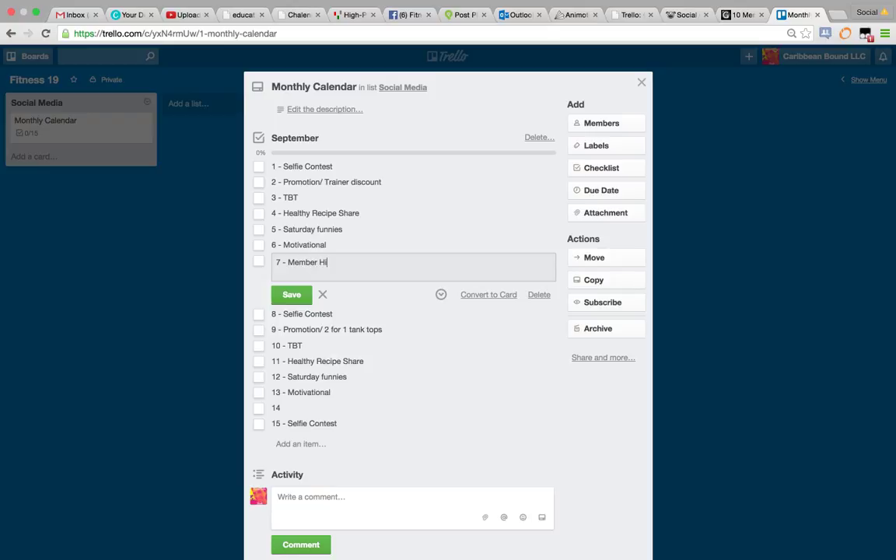
text(ghlight)
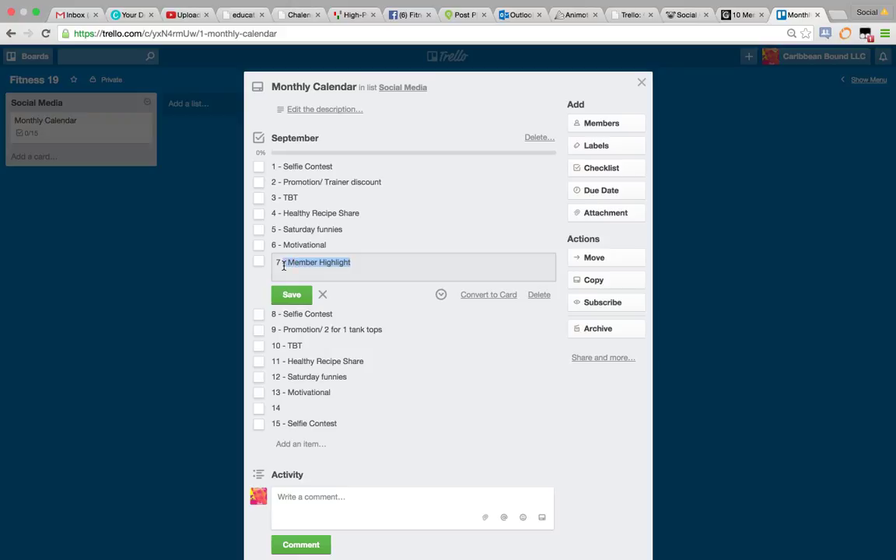
click(291, 295)
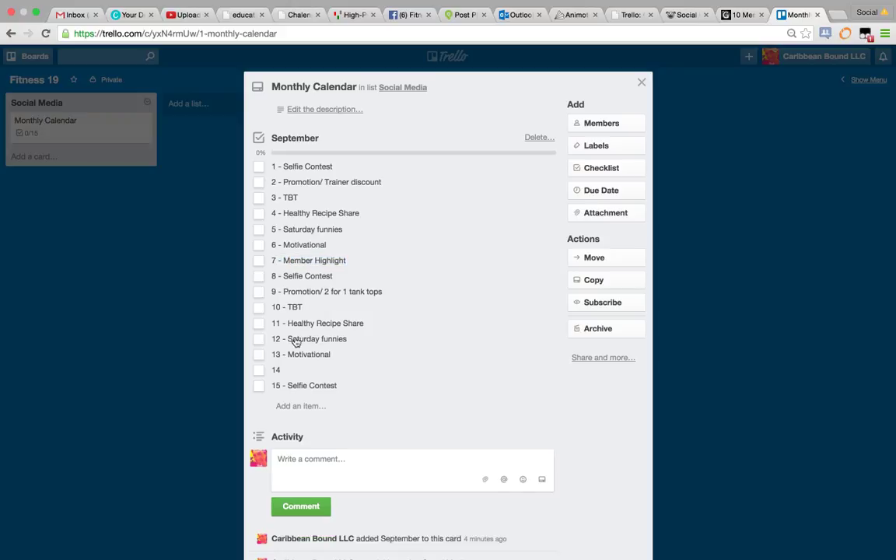
click(277, 370)
text(- Member Highlight)
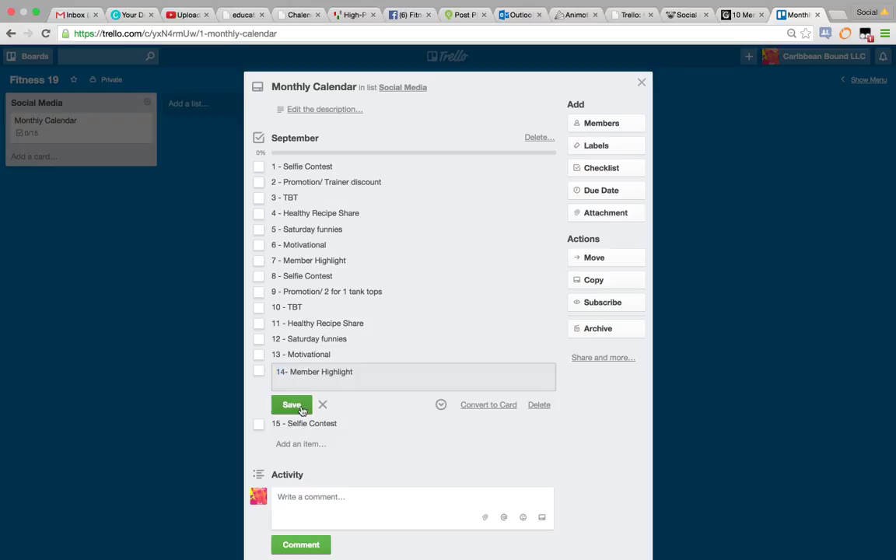
click(291, 404)
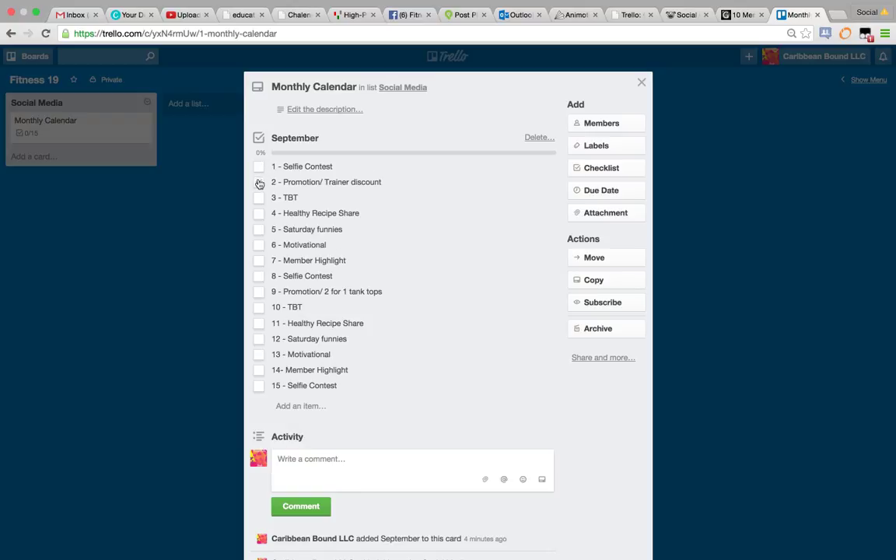
click(258, 166)
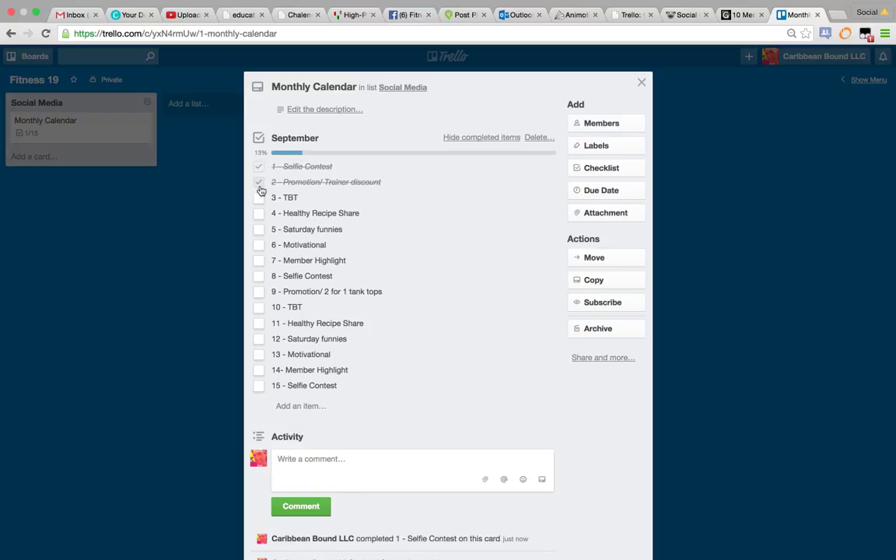
click(258, 198)
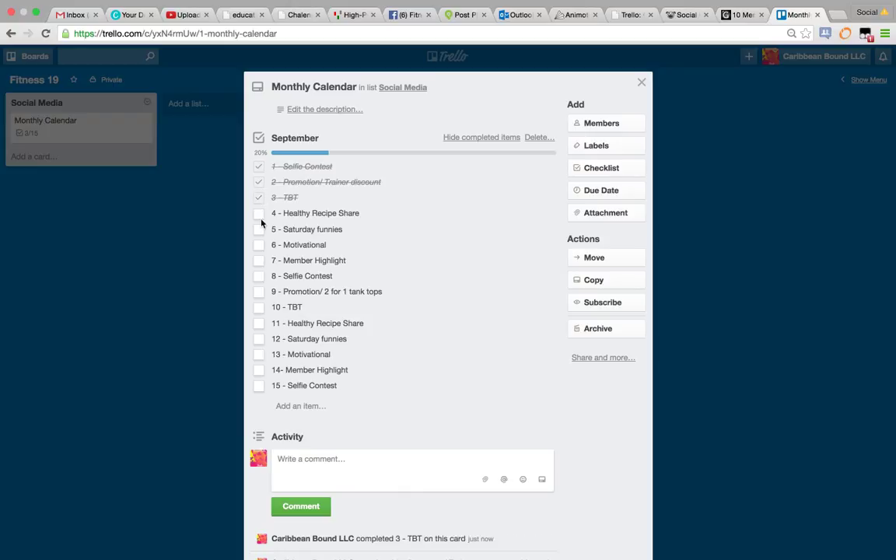
click(258, 213)
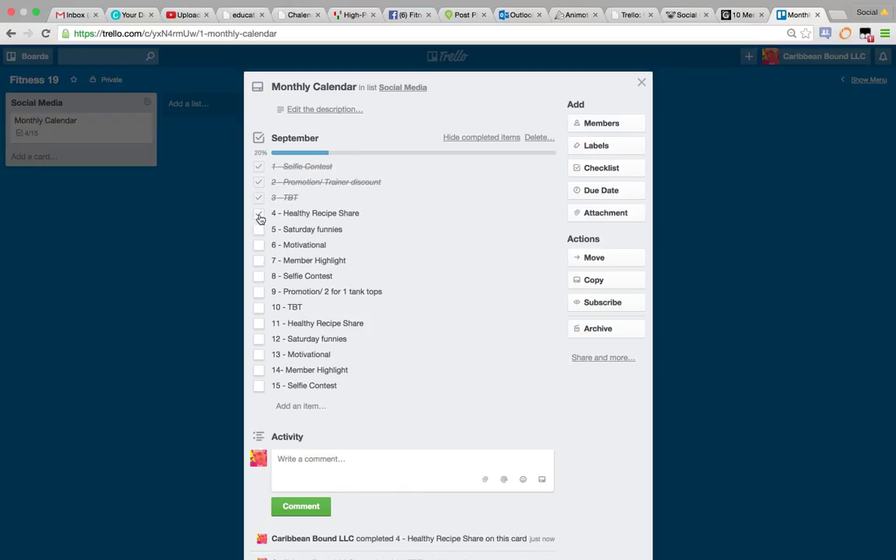
click(258, 196)
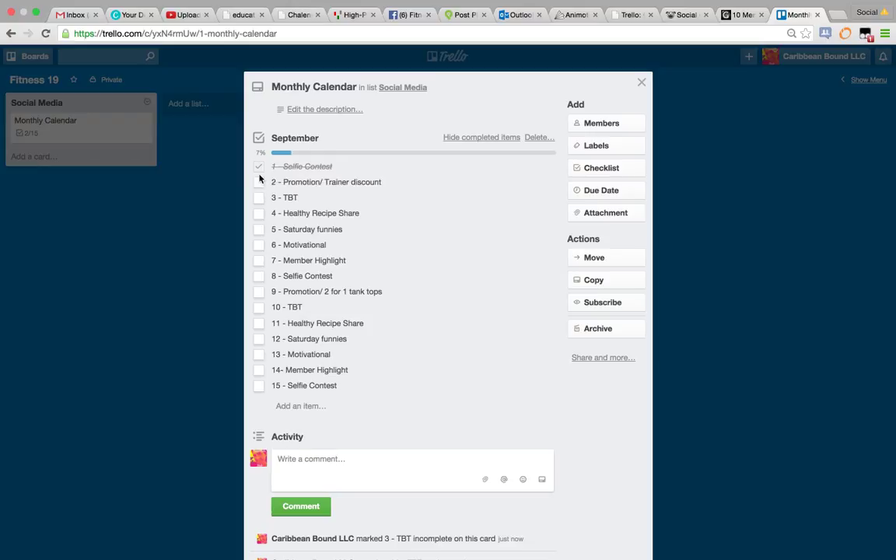
click(259, 197)
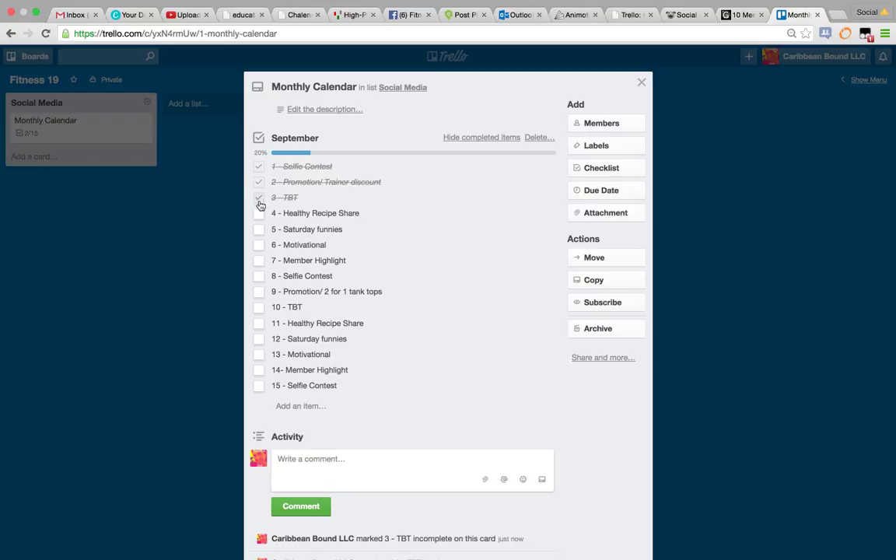
click(259, 213)
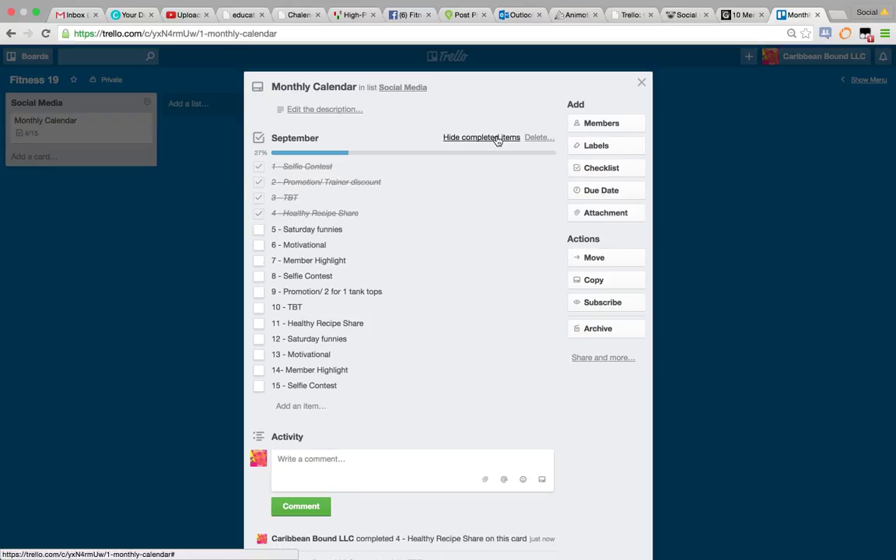
click(481, 137)
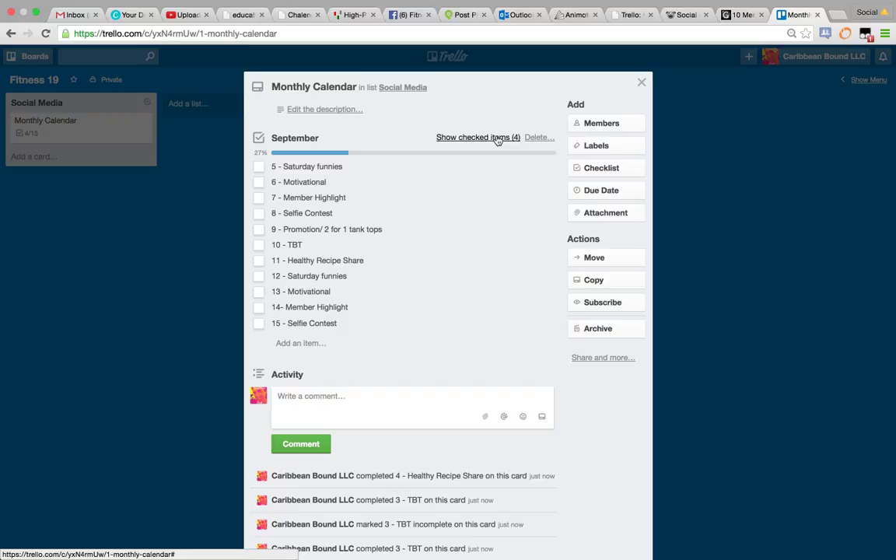
click(478, 137)
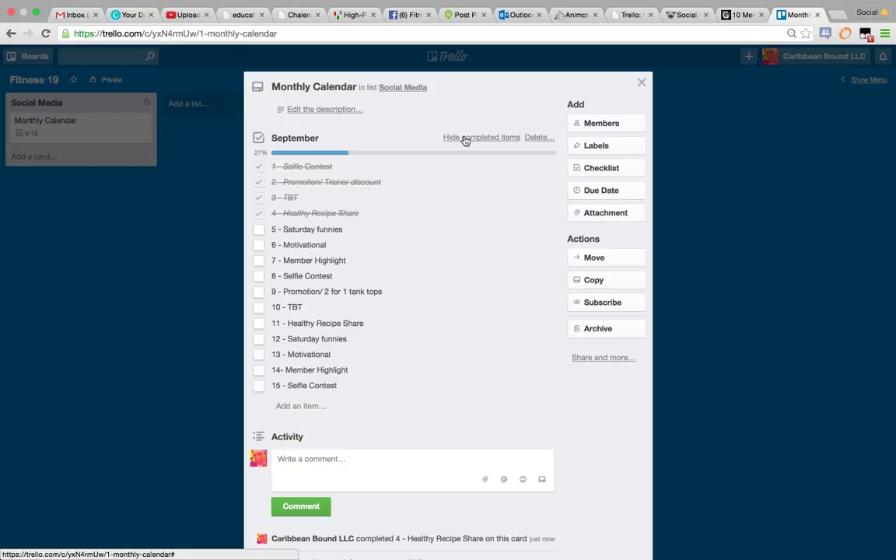
click(258, 197)
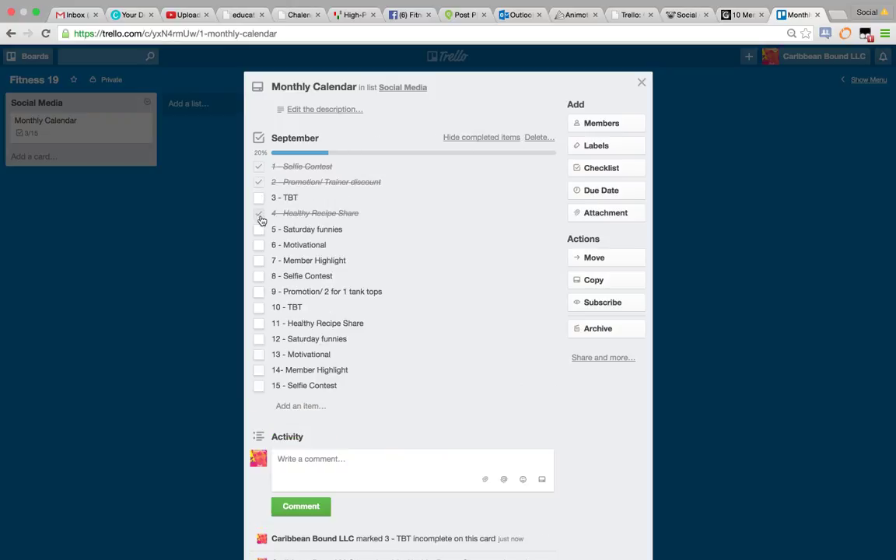
click(259, 181)
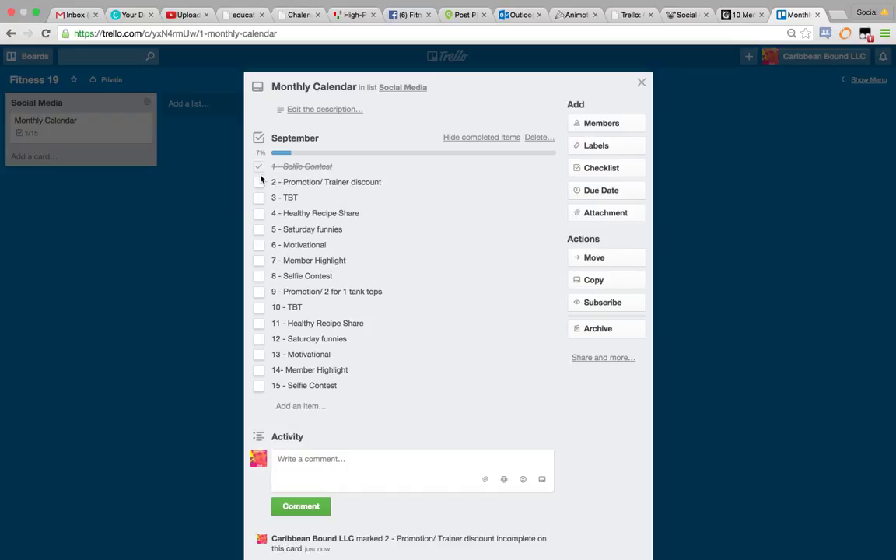
click(258, 166)
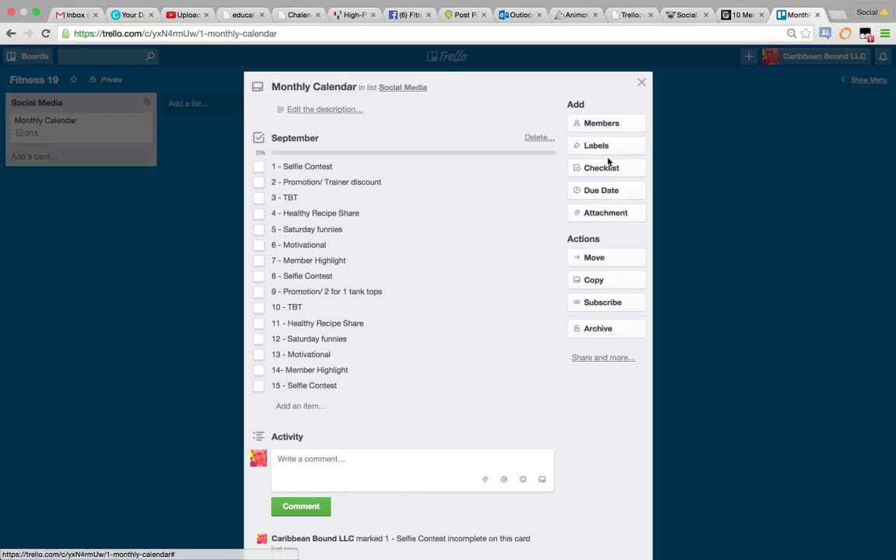
Glance at the card's Members popup, then close the card back to the Fitness 19 board
click(601, 123)
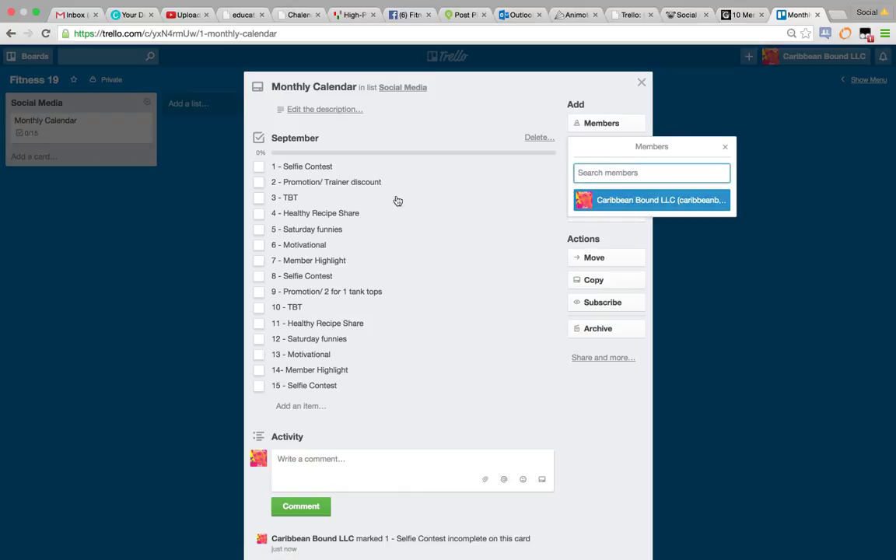
click(725, 146)
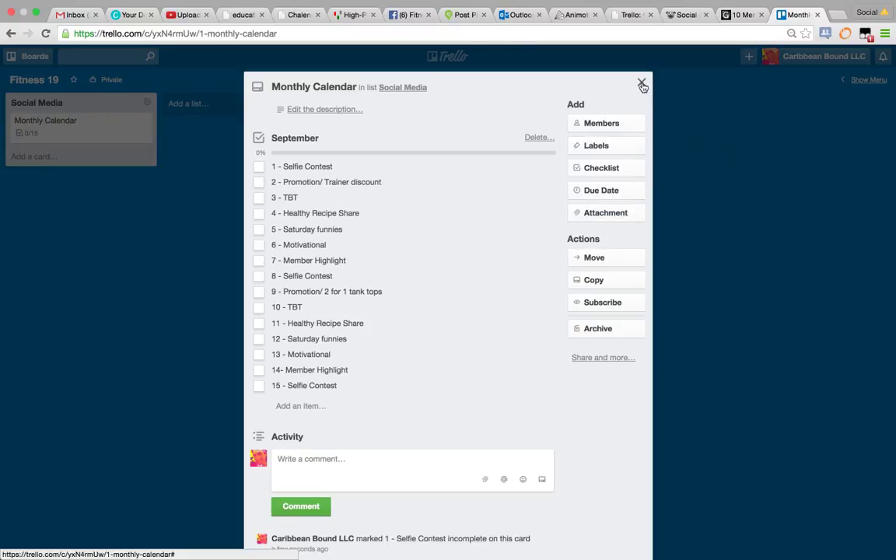
click(641, 84)
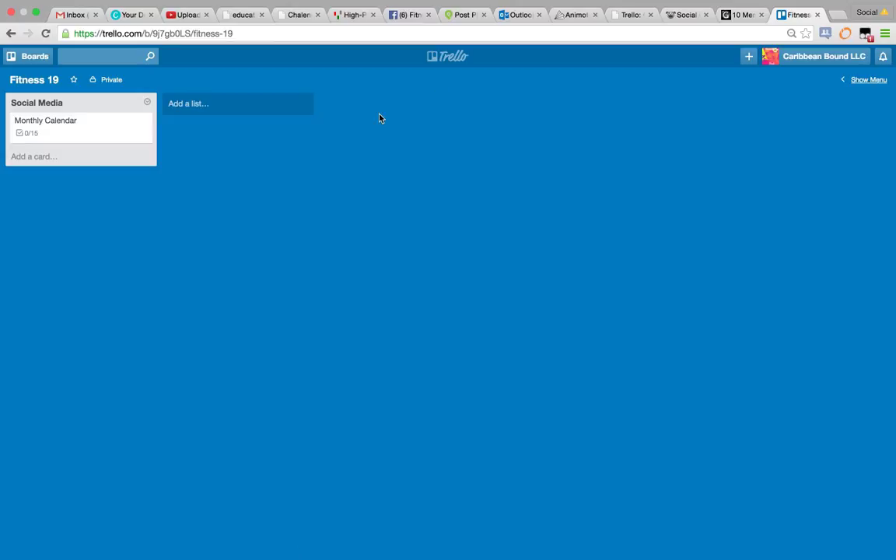